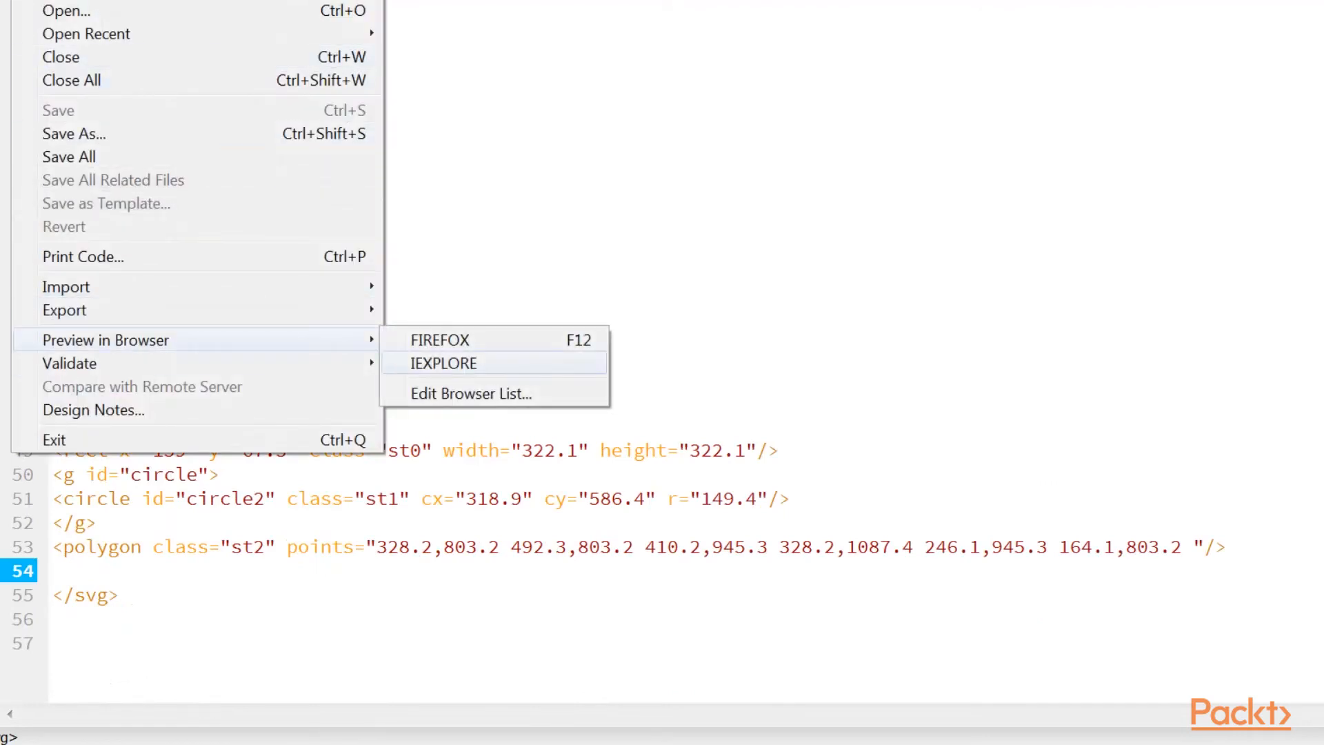
Step: Preview the SVG file in a browser from the File menu
{"action": "left_click", "coordinate": [439, 339]}
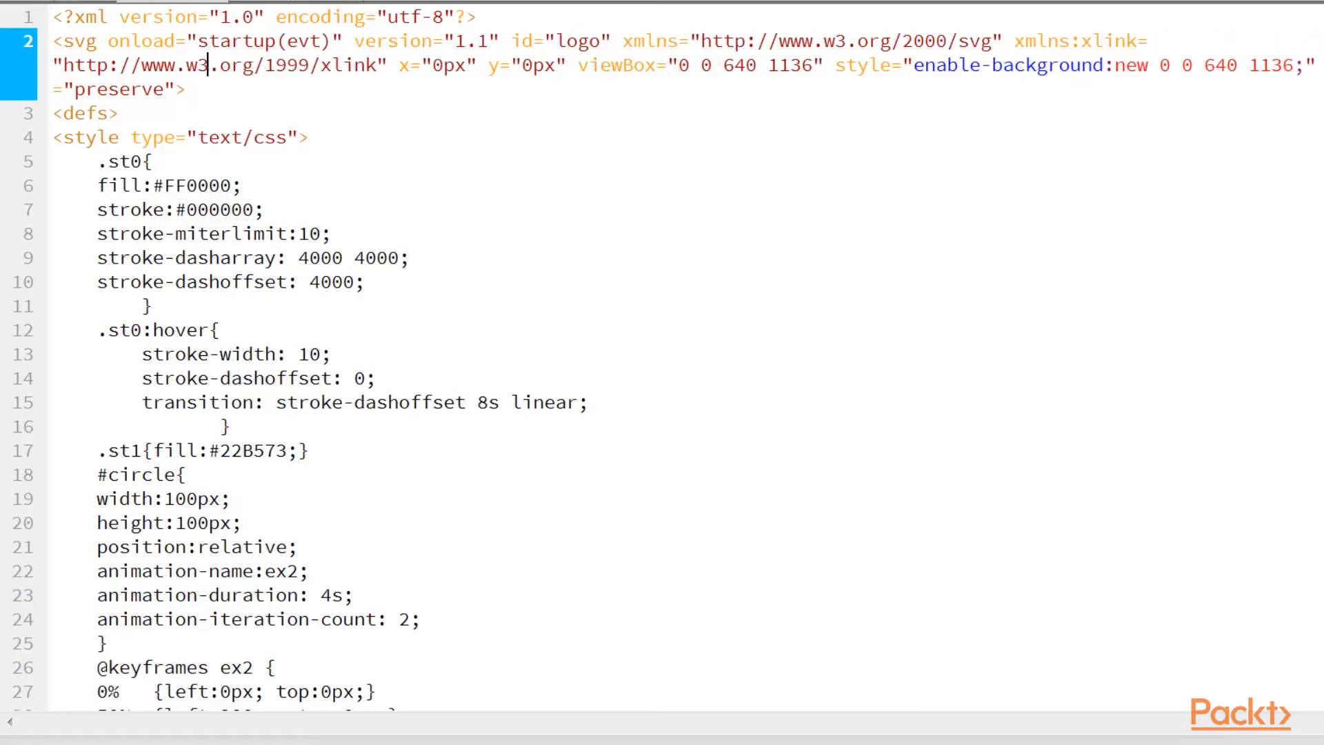
Step: Add a script in defs with function startup(evt) that alerts "start up"
{"action": "double_click", "coordinate": [146, 40]}
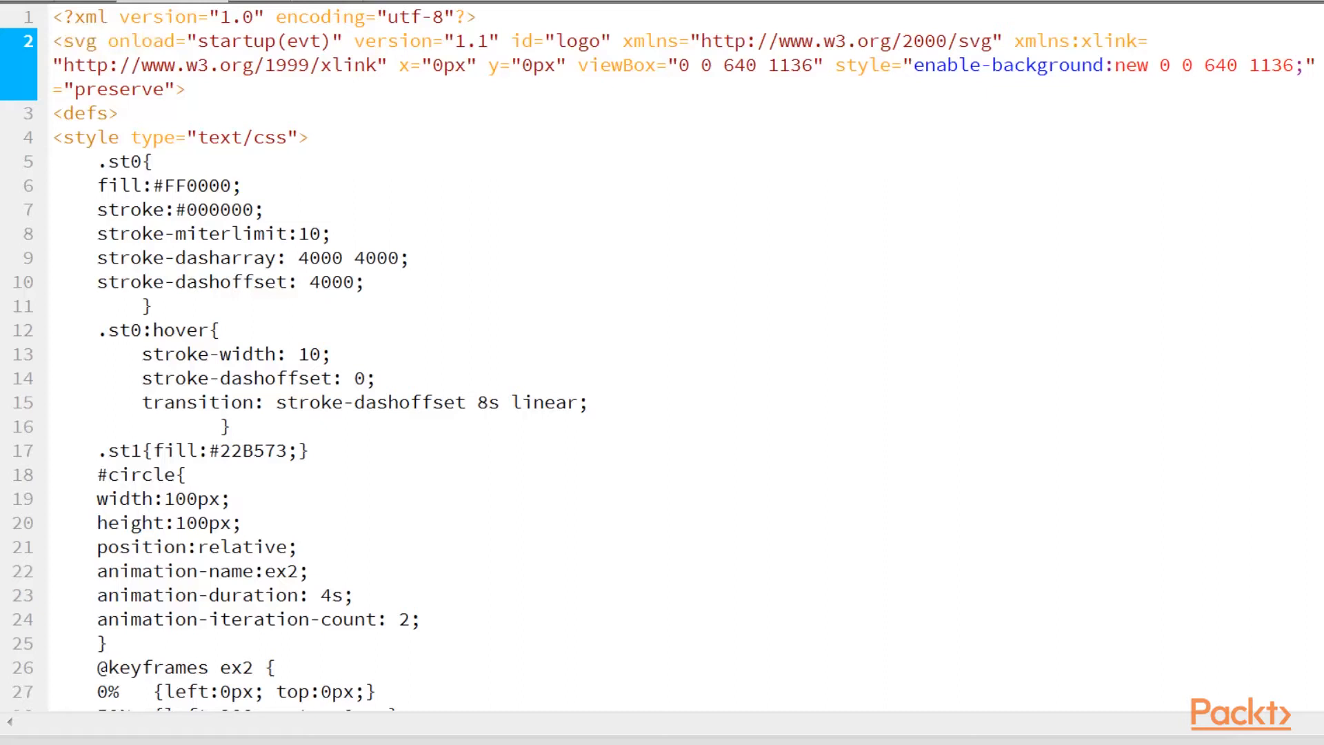
{"action": "double_click", "coordinate": [193, 40]}
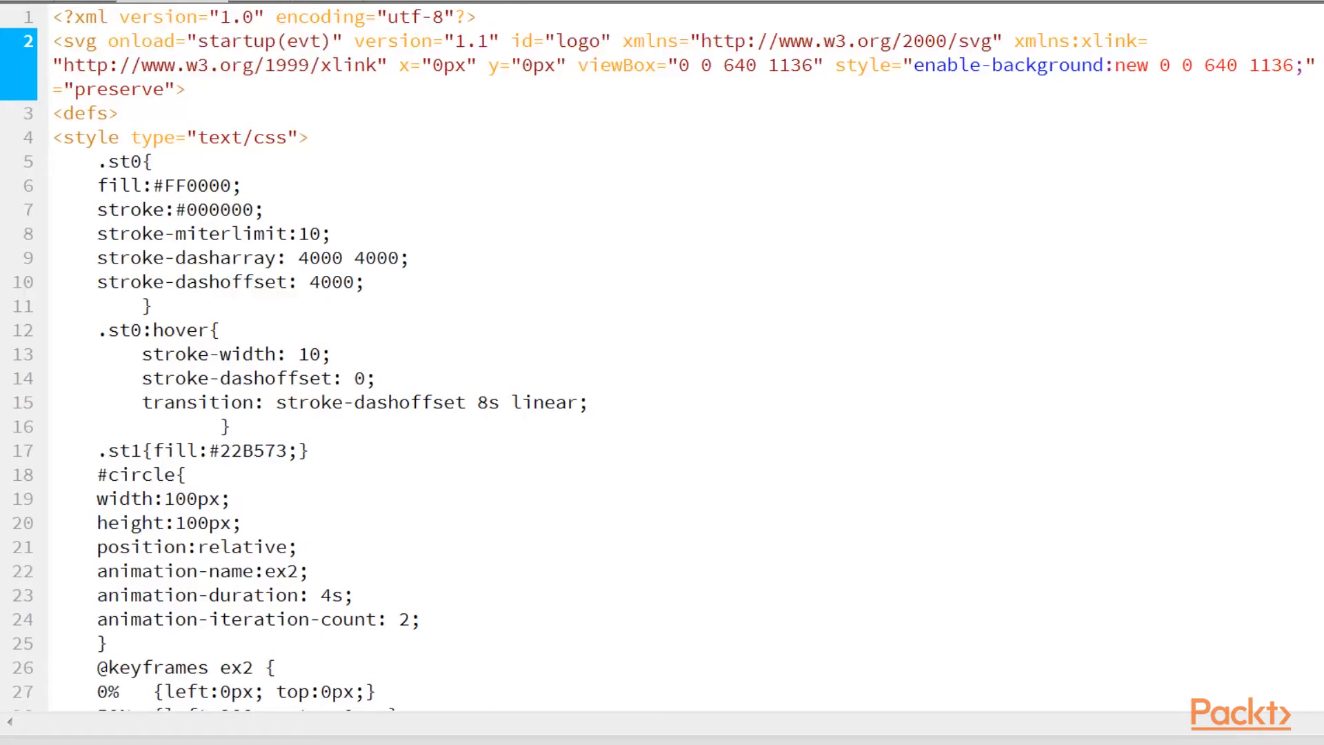
{"action": "double_click", "coordinate": [145, 40]}
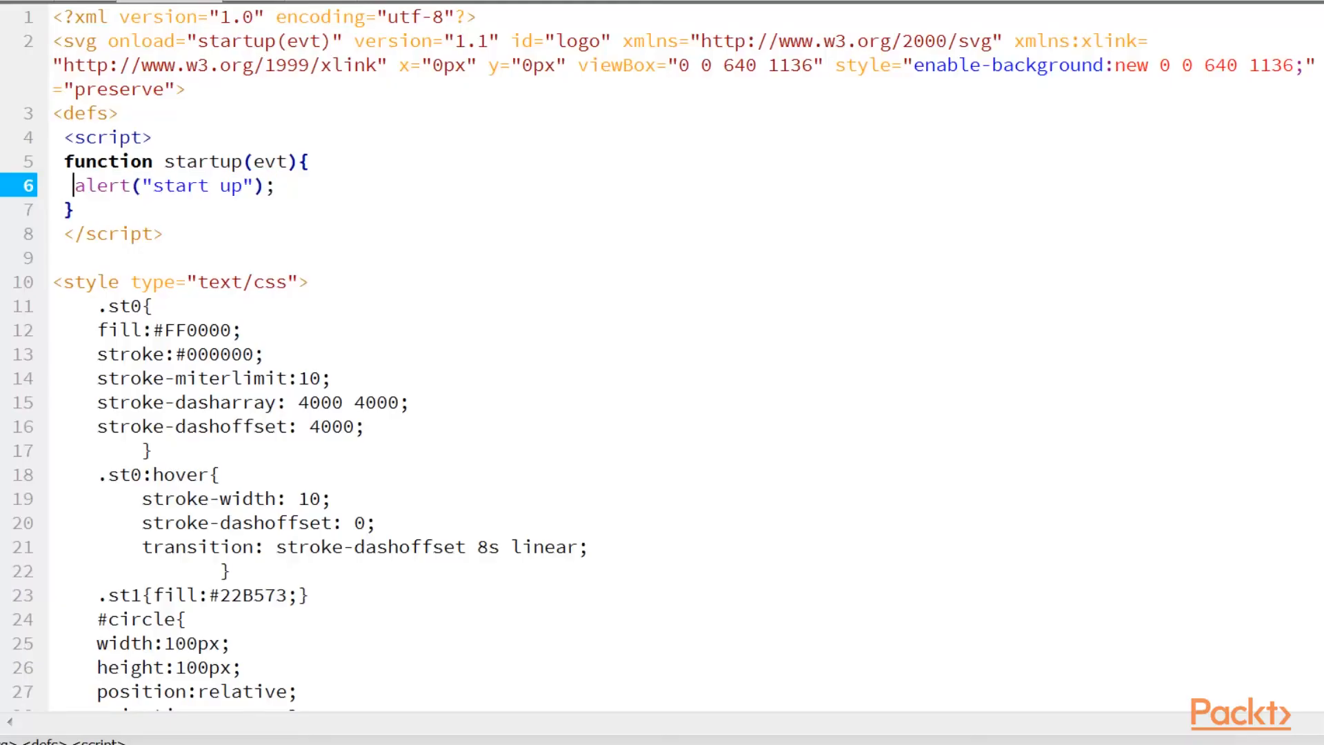
Step: Comment out the startup alert with // and begin a new script line below the function
{"action": "type", "text": "//"}
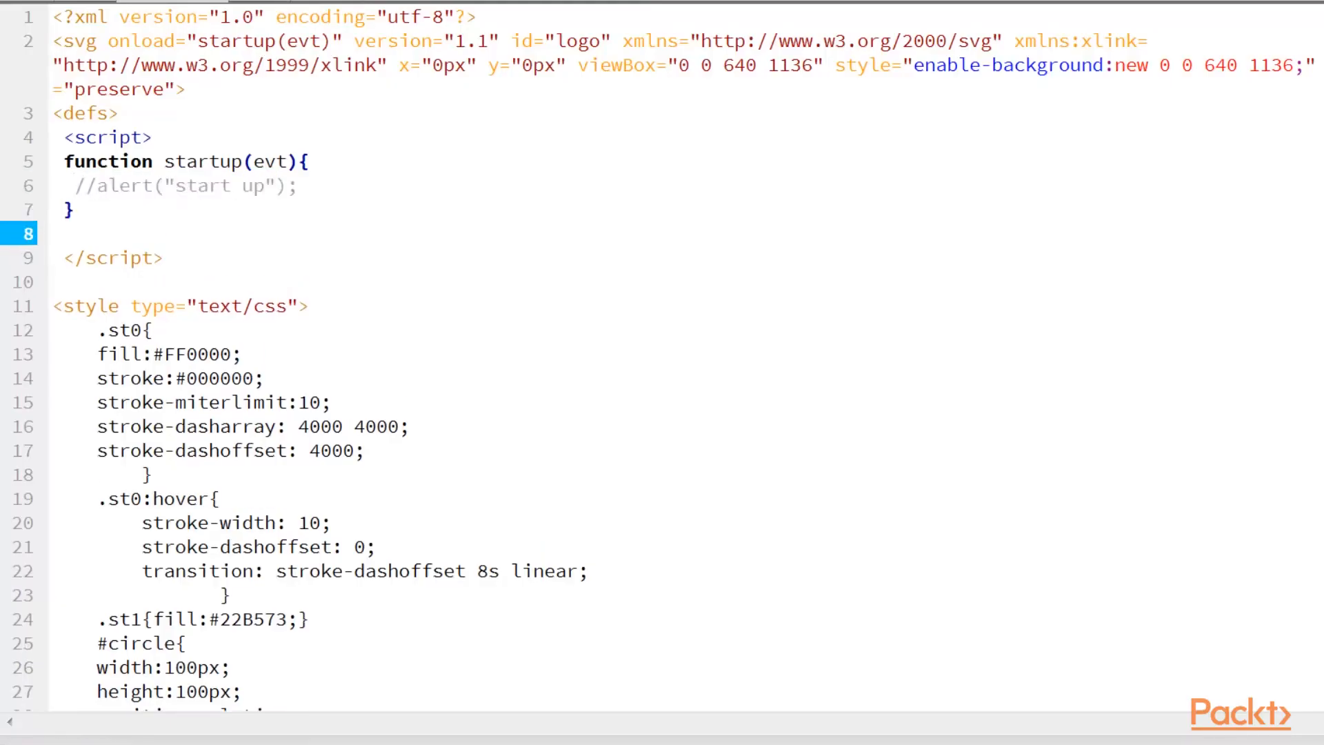
{"action": "left_click", "coordinate": [61, 233]}
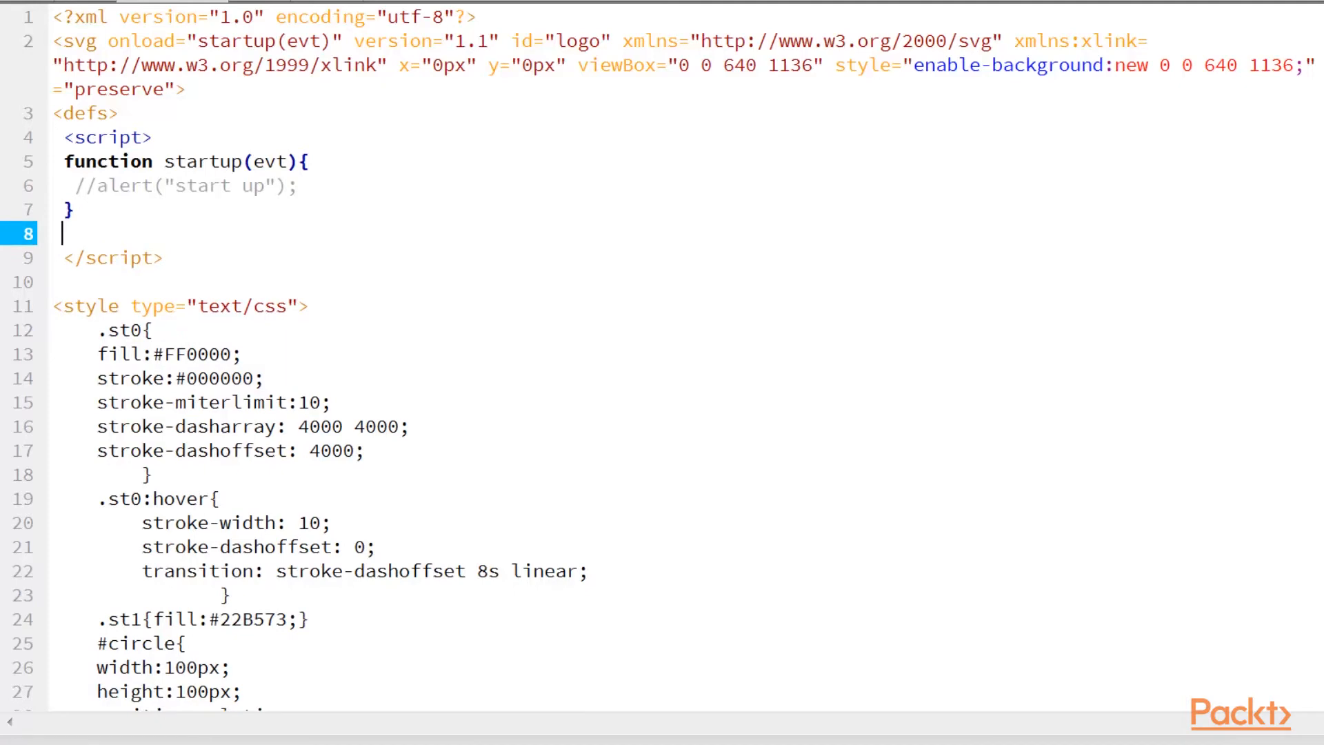
{"action": "scroll", "scroll_direction": "down", "scroll_amount": 3}
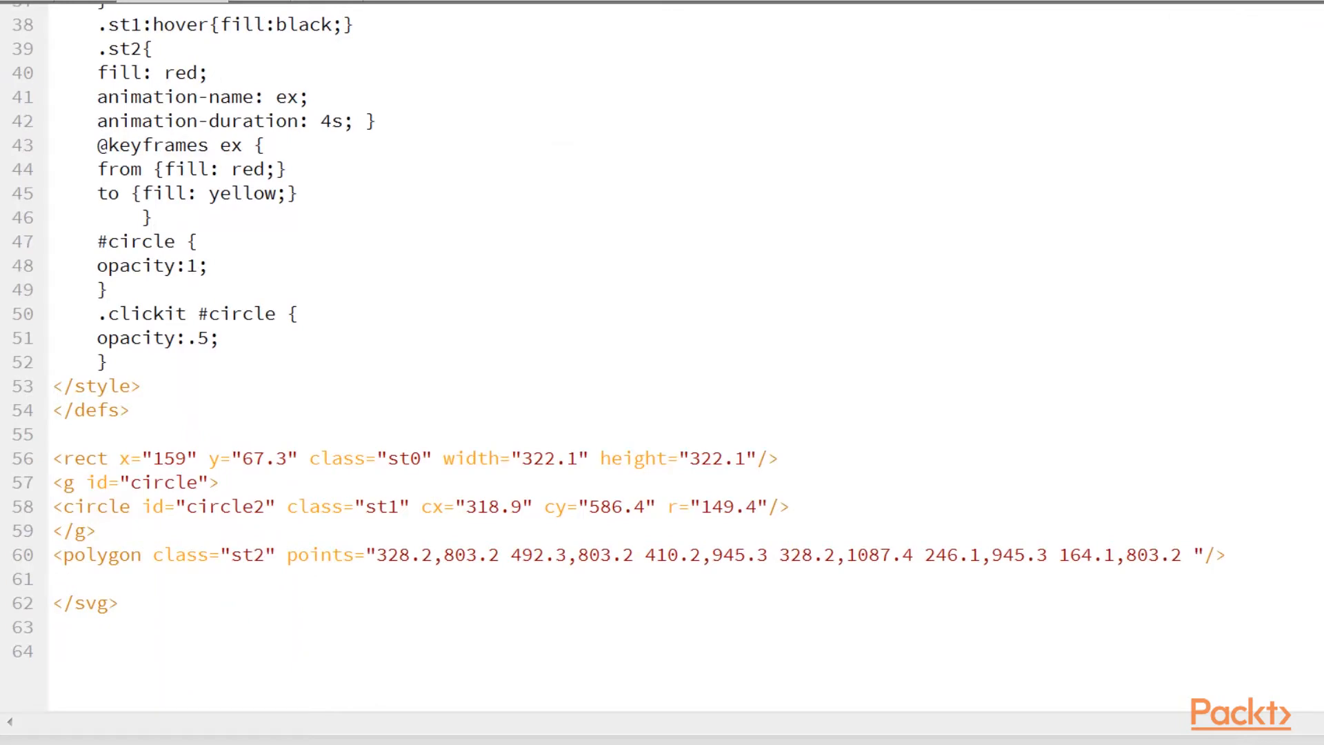
Step: Inspect the rect and polygon markup to pick circle2 for an empty click listener
{"action": "double_click", "coordinate": [76, 458]}
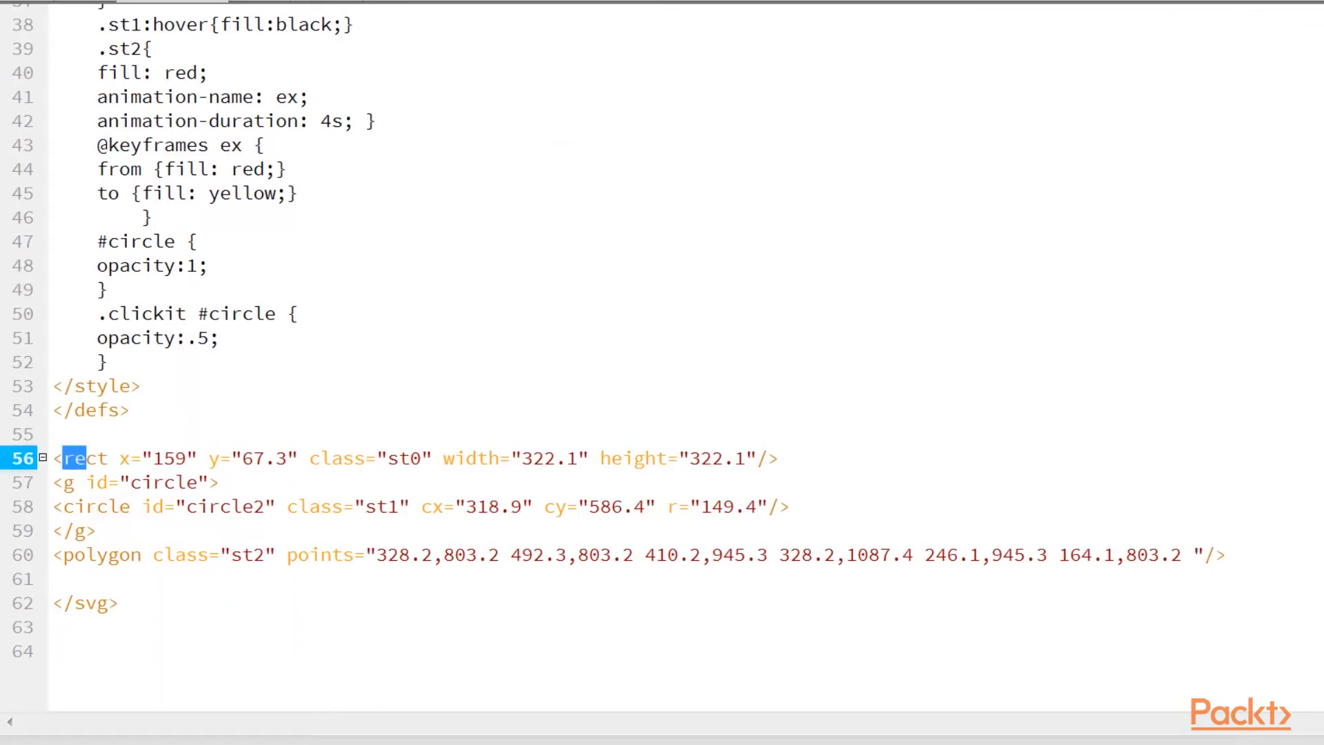
{"action": "left_click", "coordinate": [118, 554]}
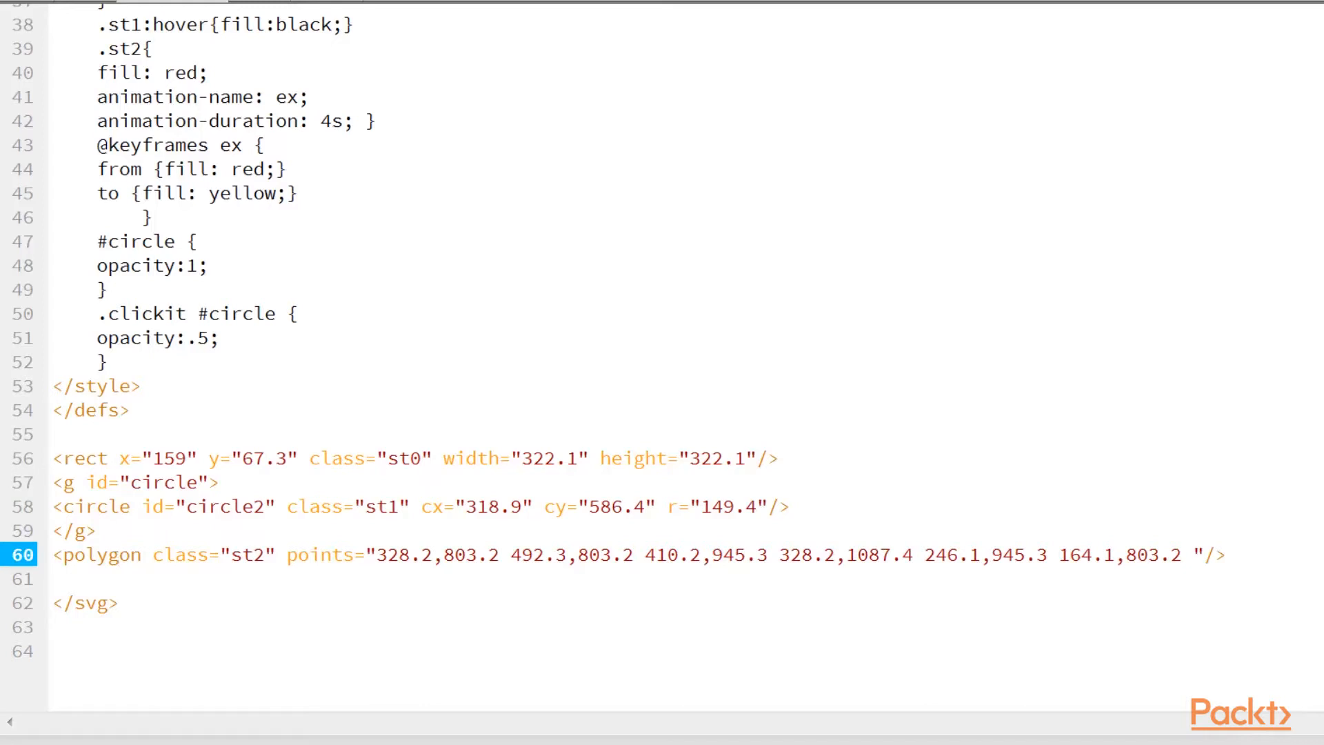
{"action": "left_click", "coordinate": [119, 555]}
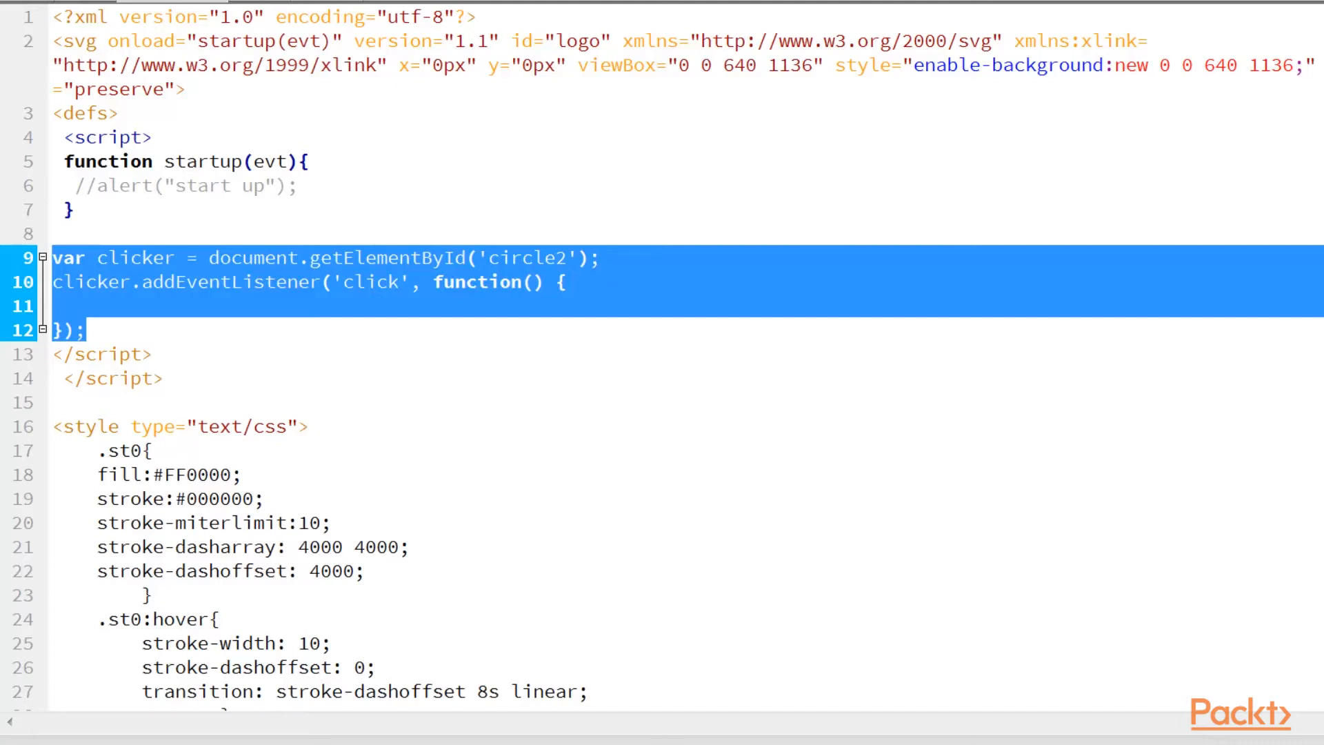
Step: Change the getElementById lookup from 'circle2' to the circle group's id 'circle'
{"action": "double_click", "coordinate": [254, 257]}
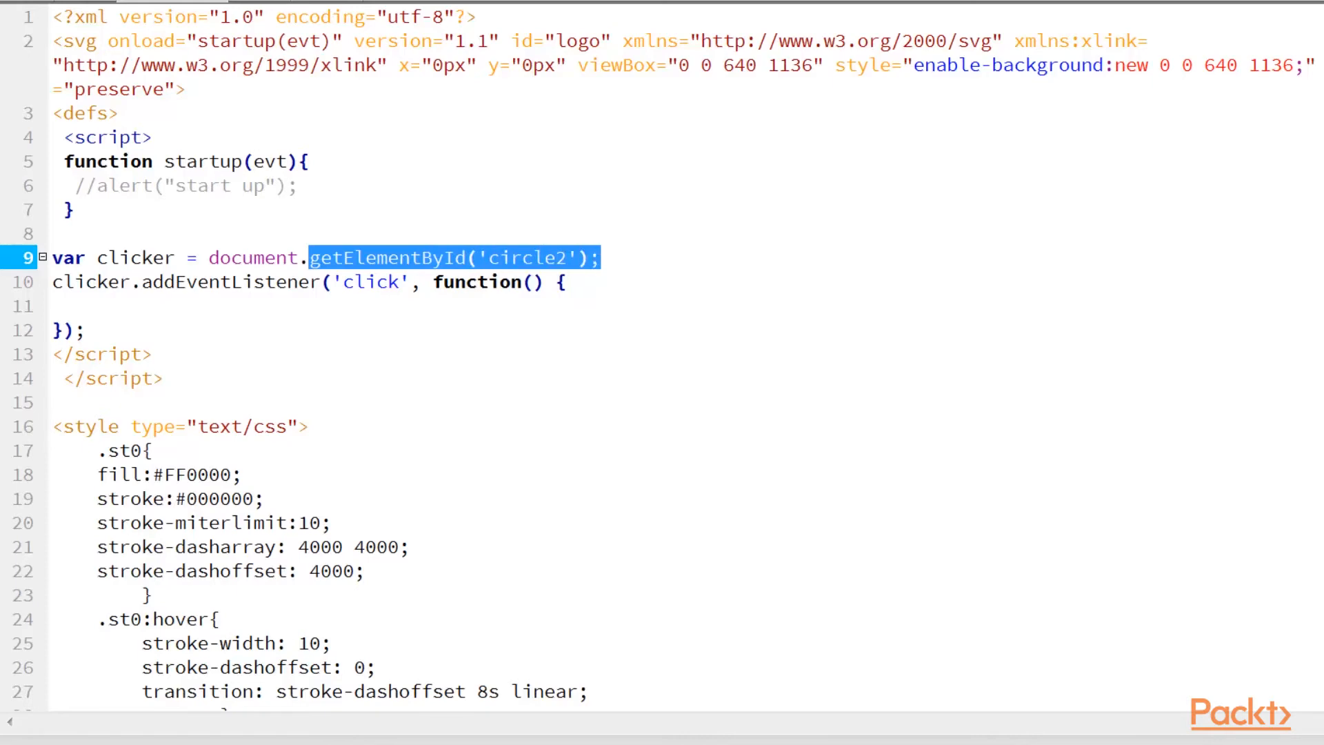
{"action": "scroll", "scroll_direction": "down", "scroll_amount": 3}
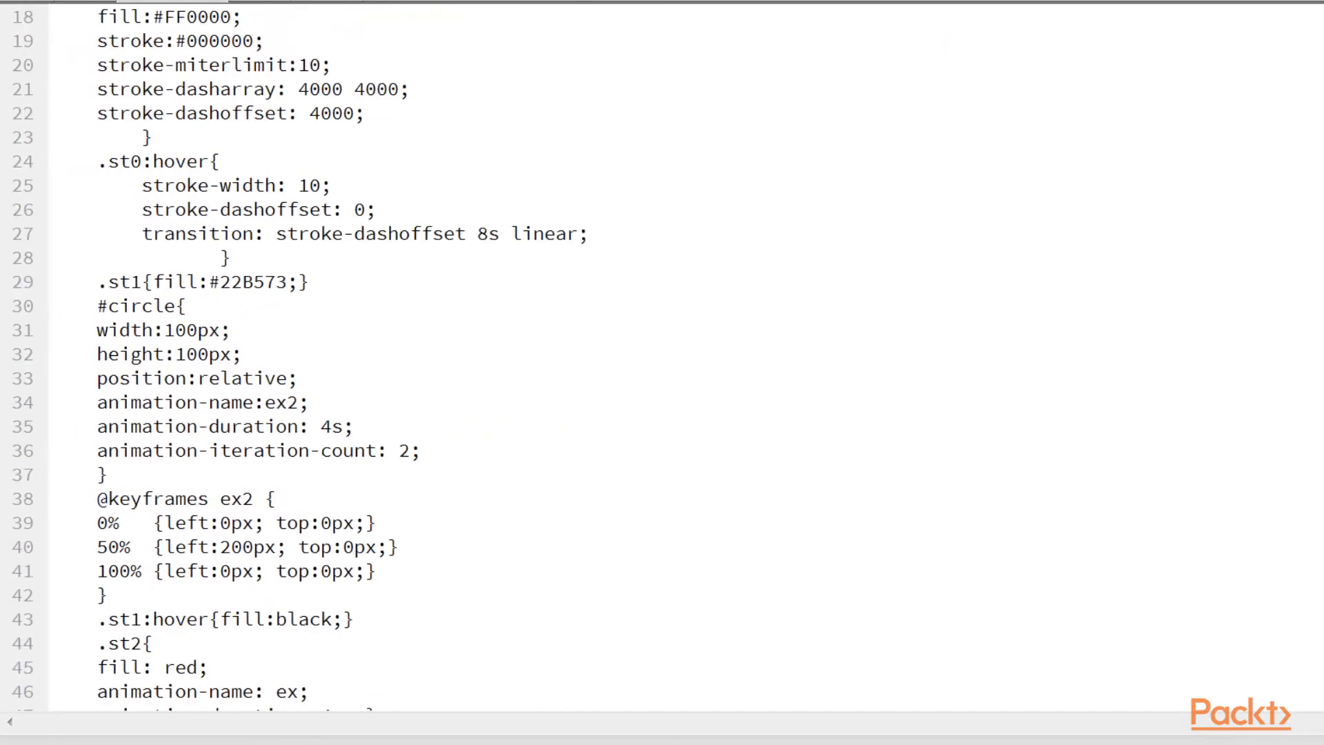
{"action": "scroll", "scroll_direction": "down", "scroll_amount": 3}
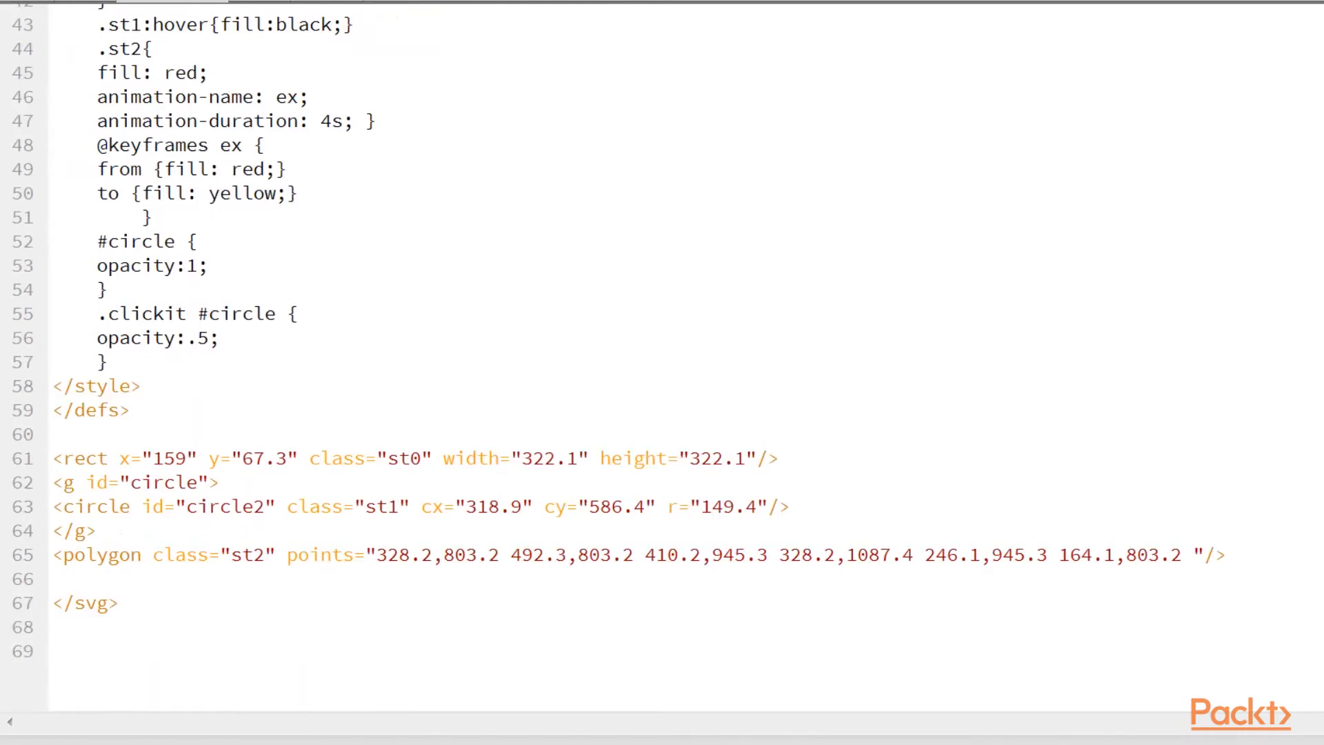
{"action": "double_click", "coordinate": [204, 506]}
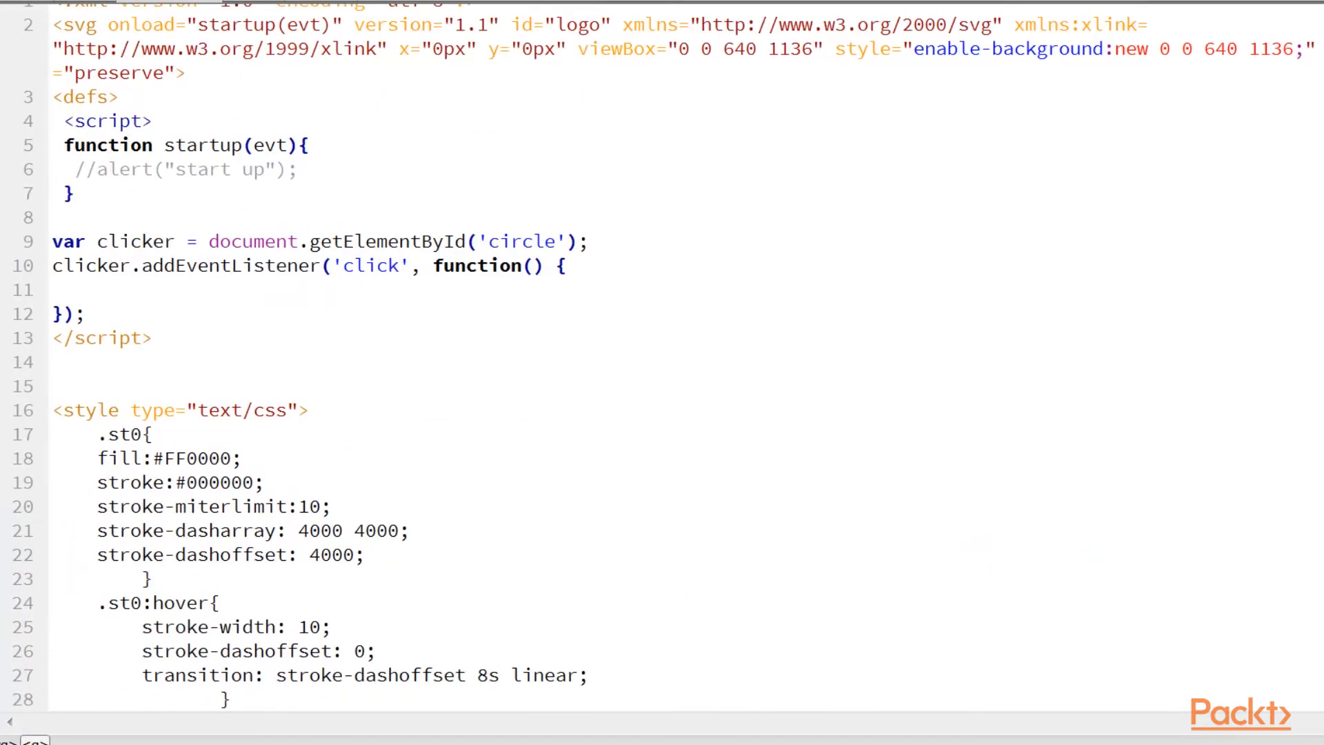
Step: Fill the click handler body with alert("clicked");
{"action": "double_click", "coordinate": [94, 267]}
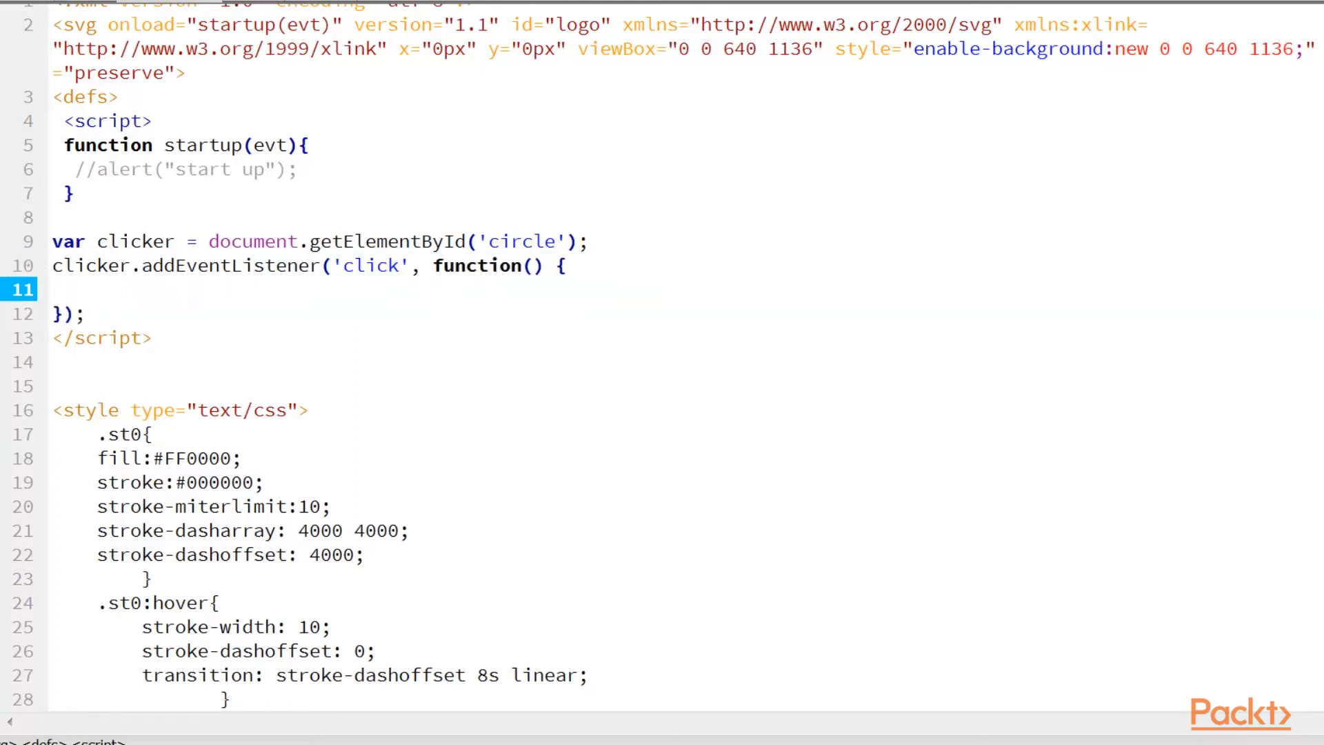
{"action": "type", "text": "aler"}
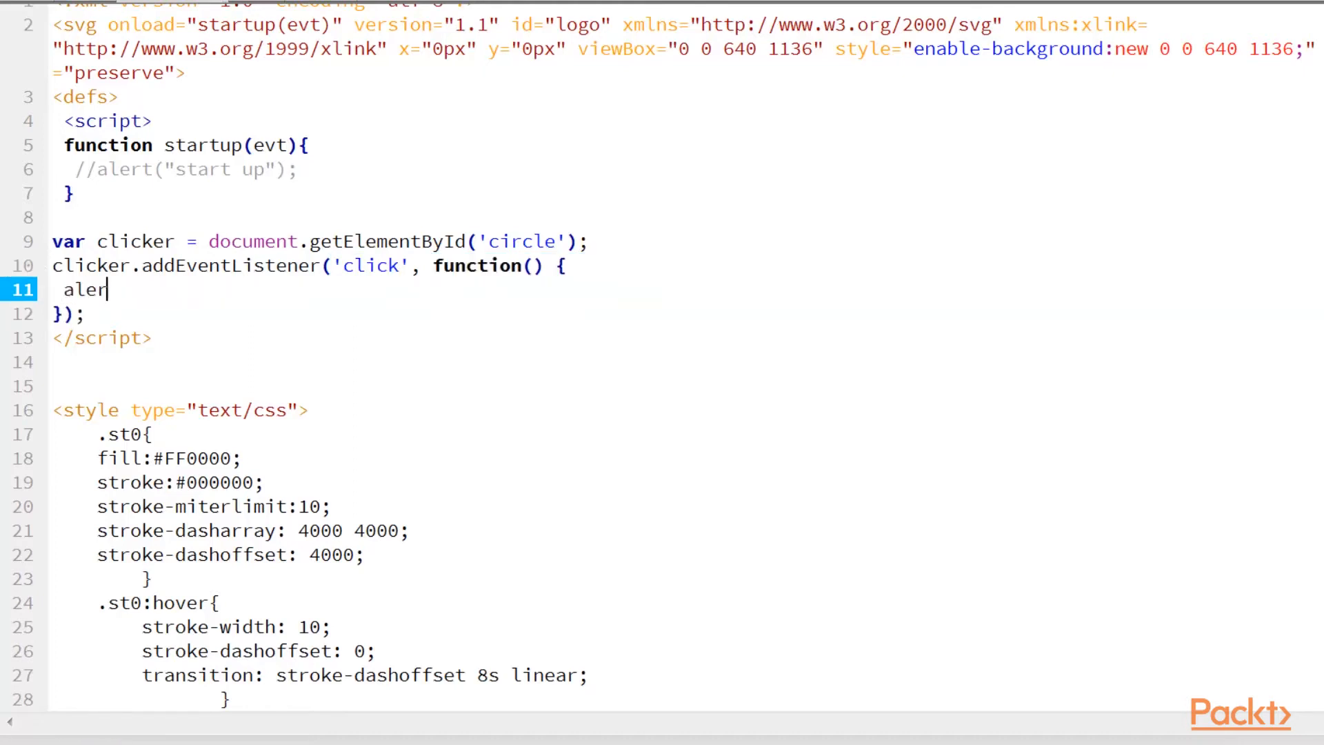
{"action": "type", "text": "t("}
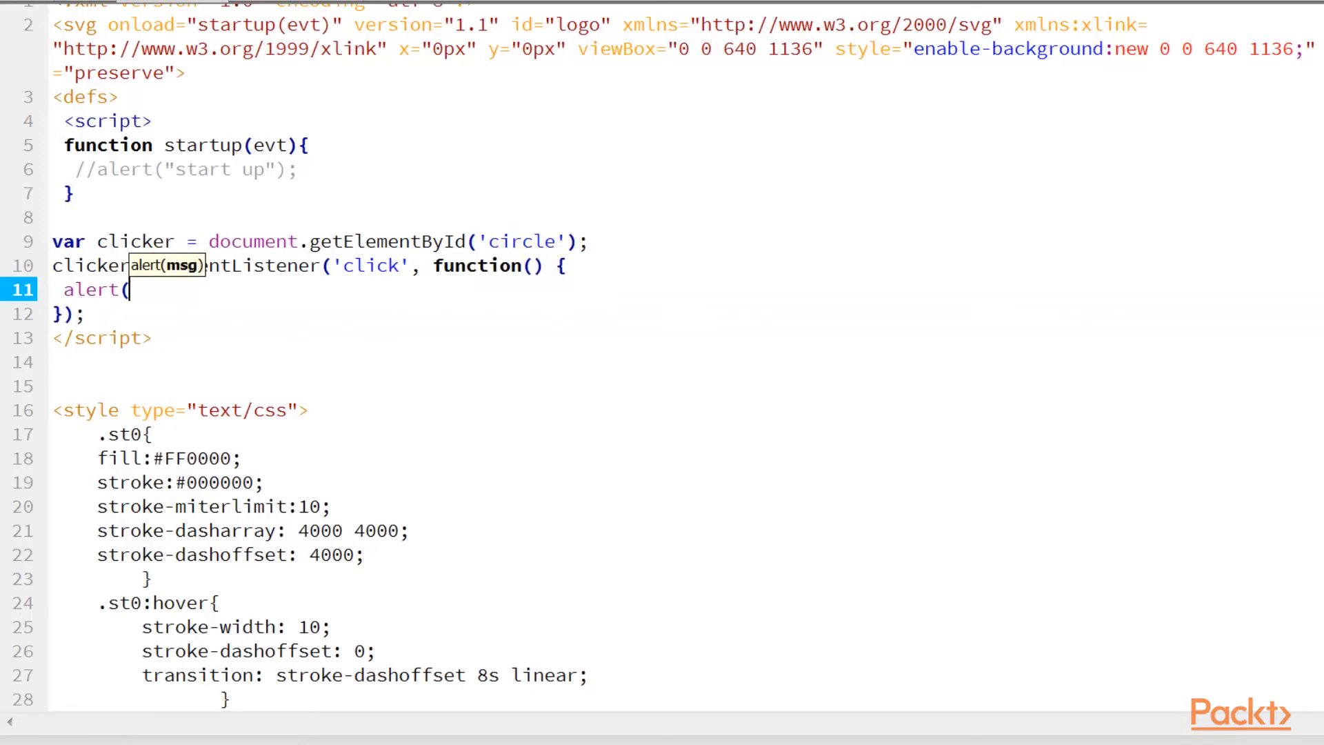
{"action": "type", "text": "\"clicked\");"}
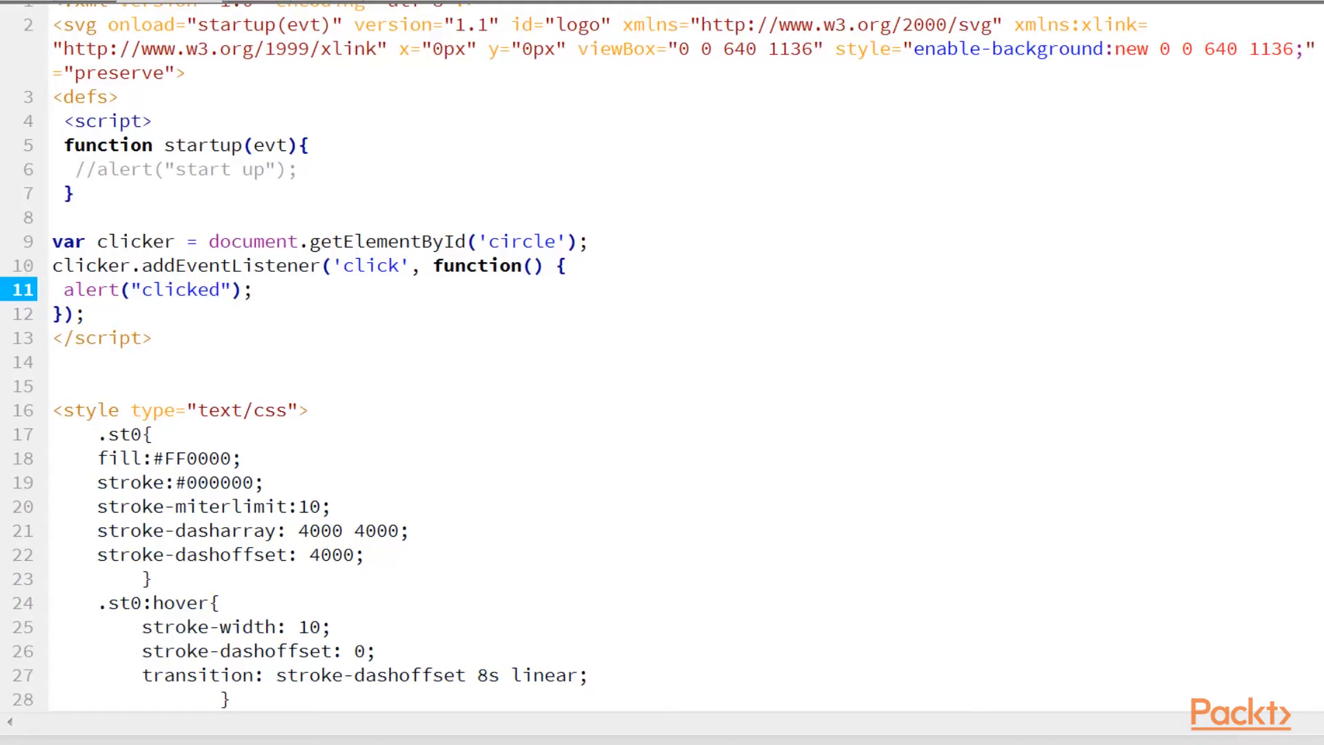
Step: Move the script block below the shapes and start a new <script> tag there
{"action": "left_click", "coordinate": [251, 289]}
{"action": "type", "text": "r"}
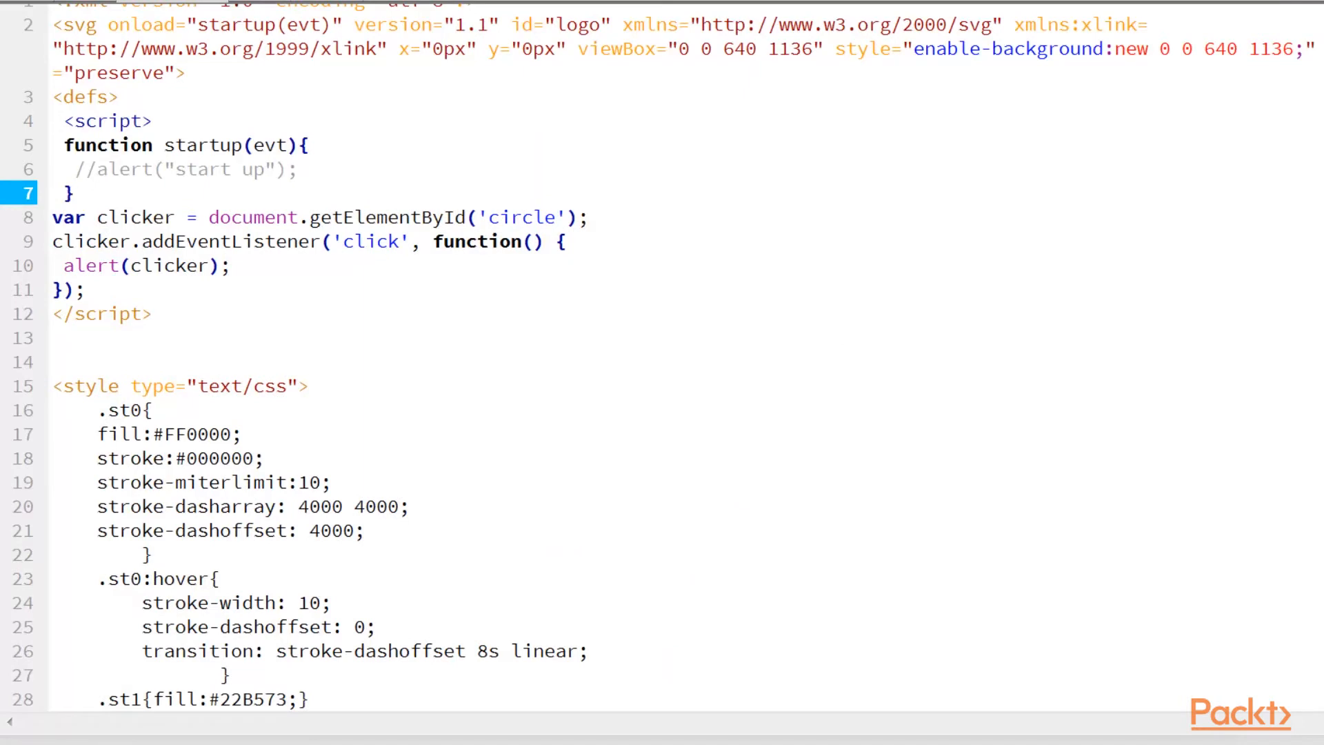
{"action": "left_click", "coordinate": [66, 191]}
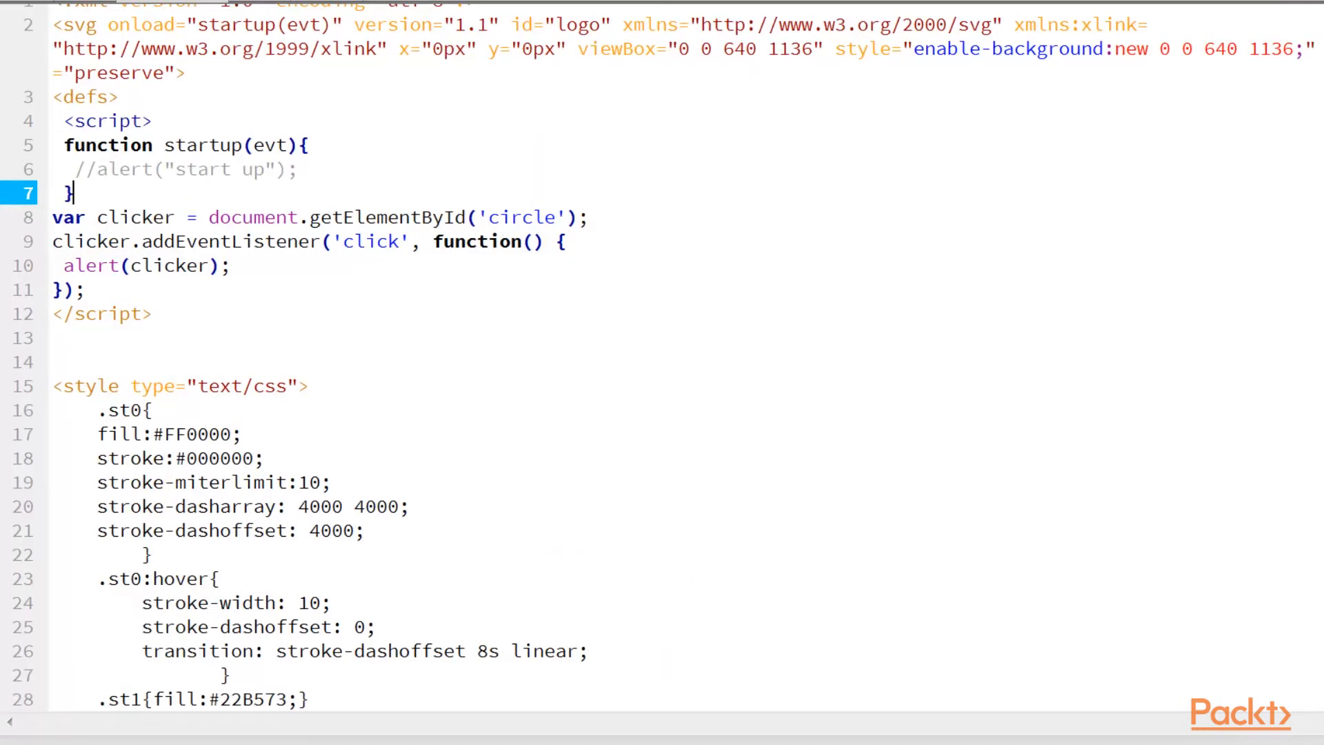
{"action": "left_click_drag", "start_coordinate": [66, 145], "coordinate": [153, 313]}
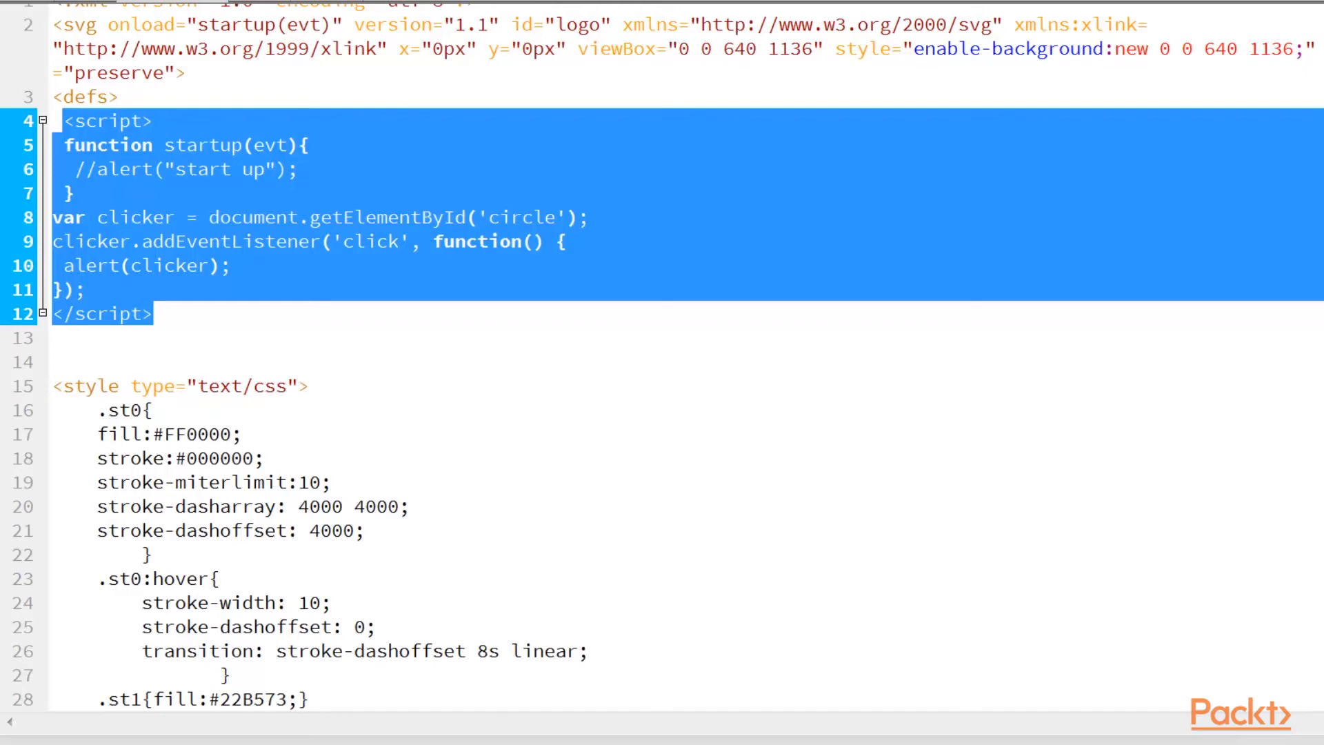
{"action": "scroll", "scroll_direction": "down", "scroll_amount": 3}
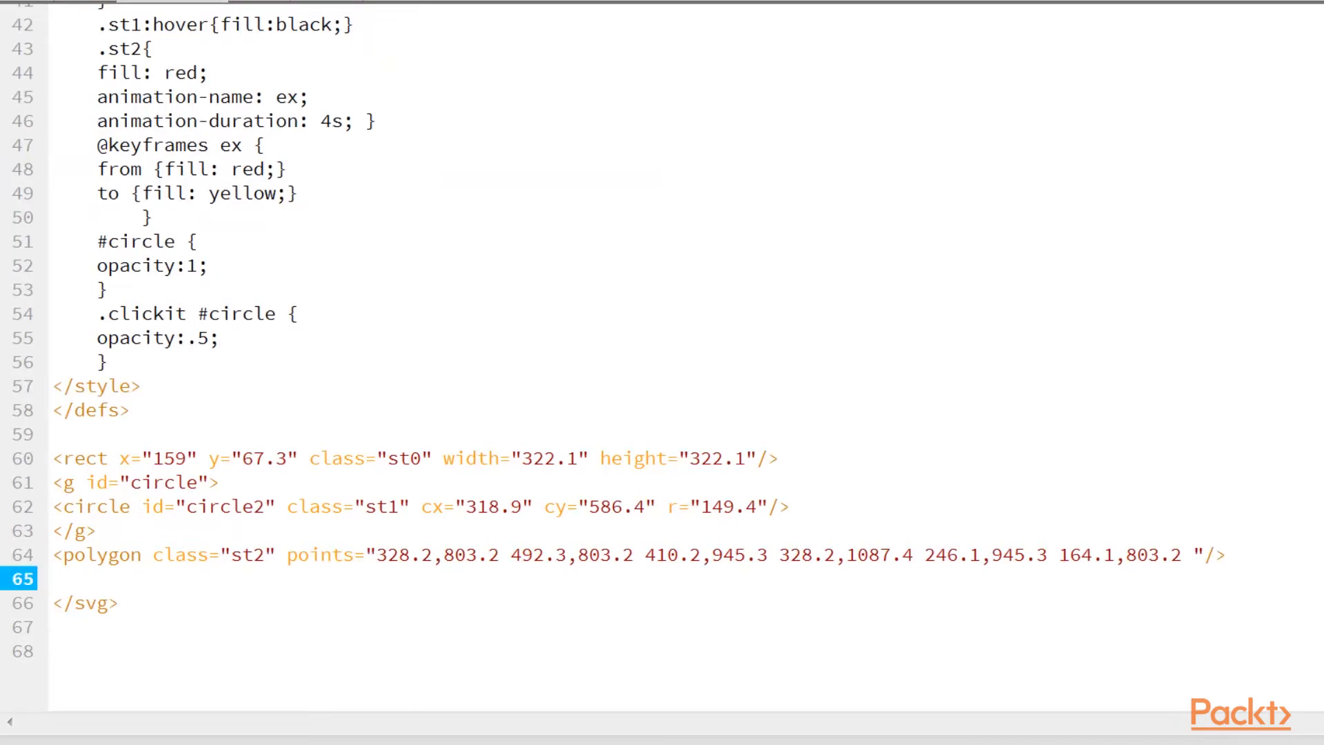
{"action": "type", "text": "<script>"}
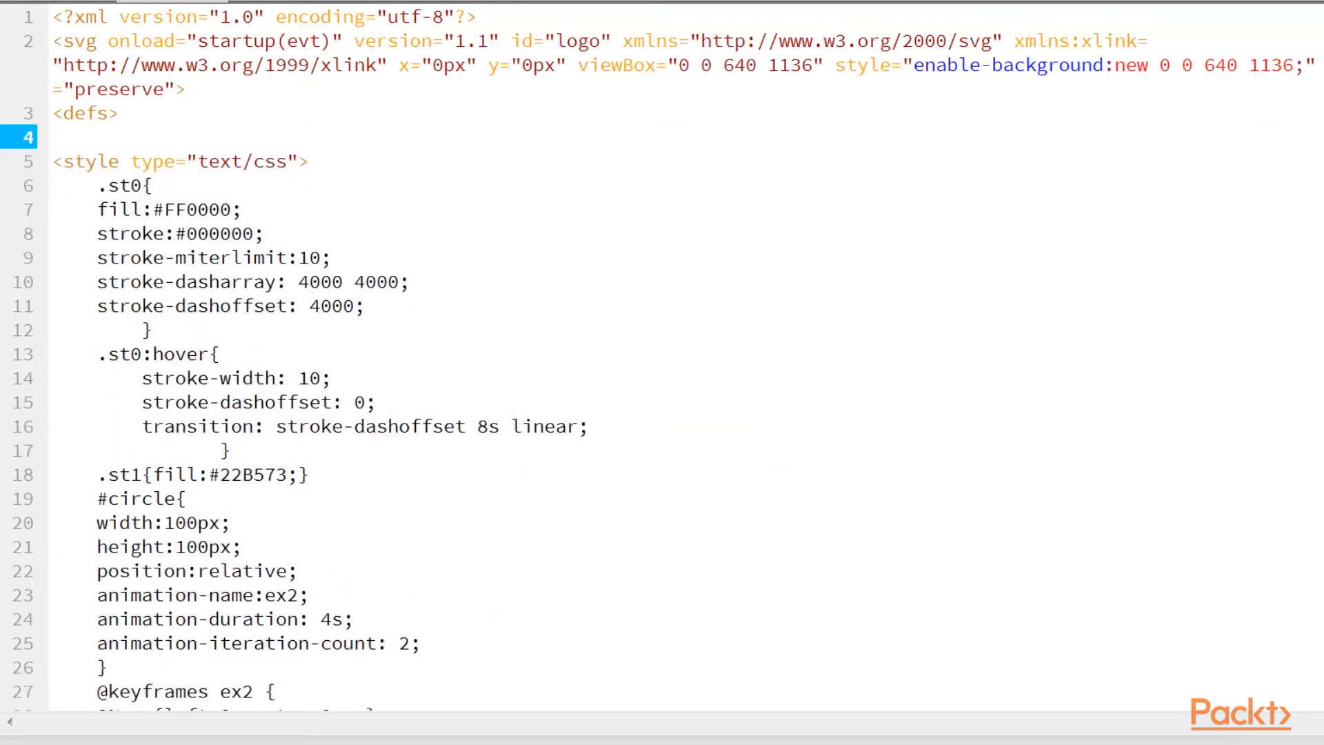
Step: Replace the alert with code setting triangle's style.opacity = 0.1 on circle click
{"action": "scroll", "scroll_direction": "down", "scroll_amount": 3}
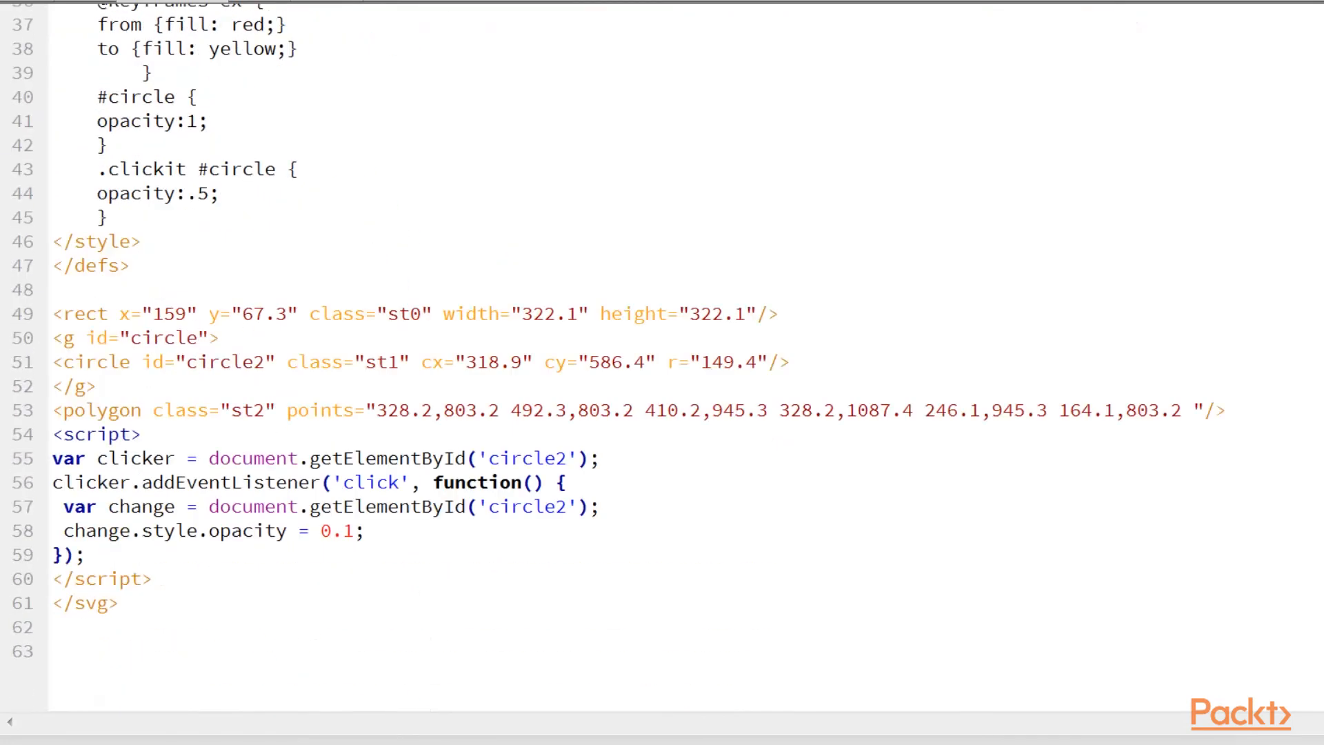
{"action": "left_click_drag", "start_coordinate": [76, 435], "coordinate": [119, 603]}
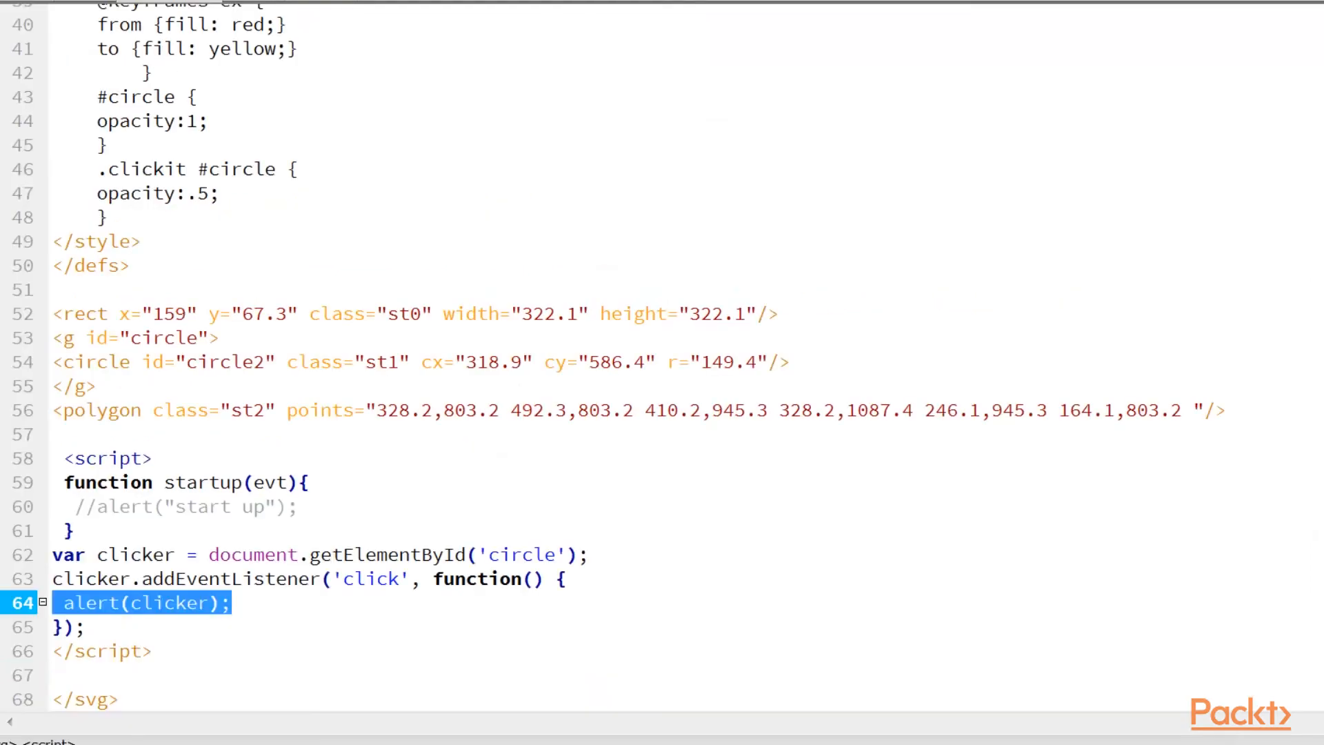
{"action": "key", "text": "Delete"}
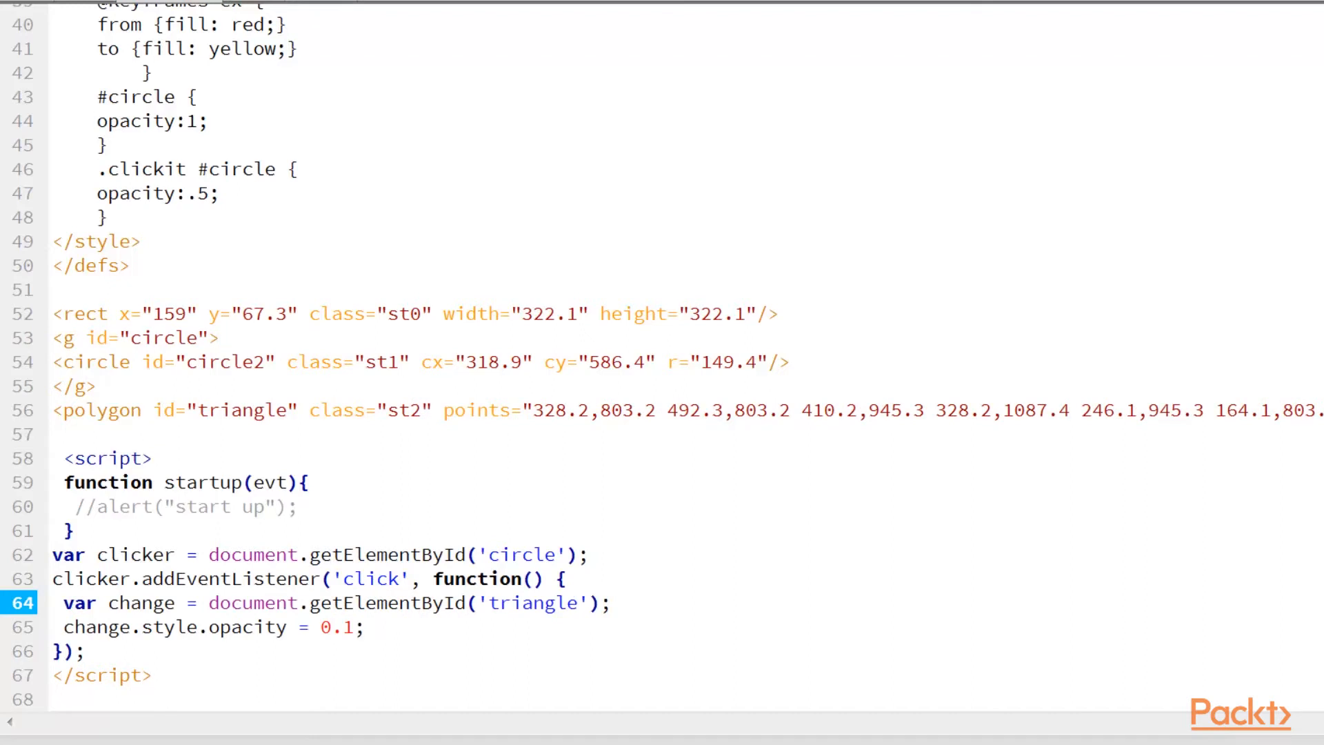
{"action": "left_click_drag", "start_coordinate": [64, 603], "coordinate": [510, 603]}
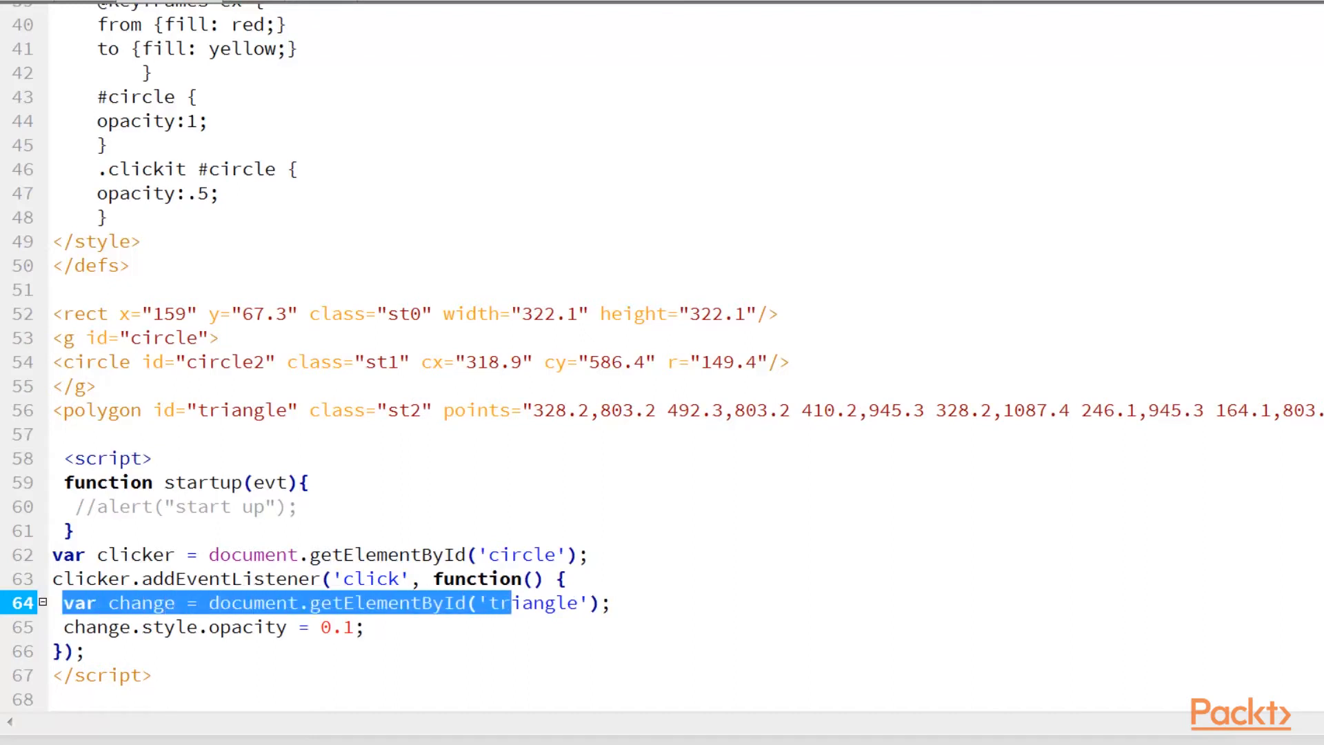
{"action": "left_click_drag", "start_coordinate": [497, 603], "coordinate": [363, 626]}
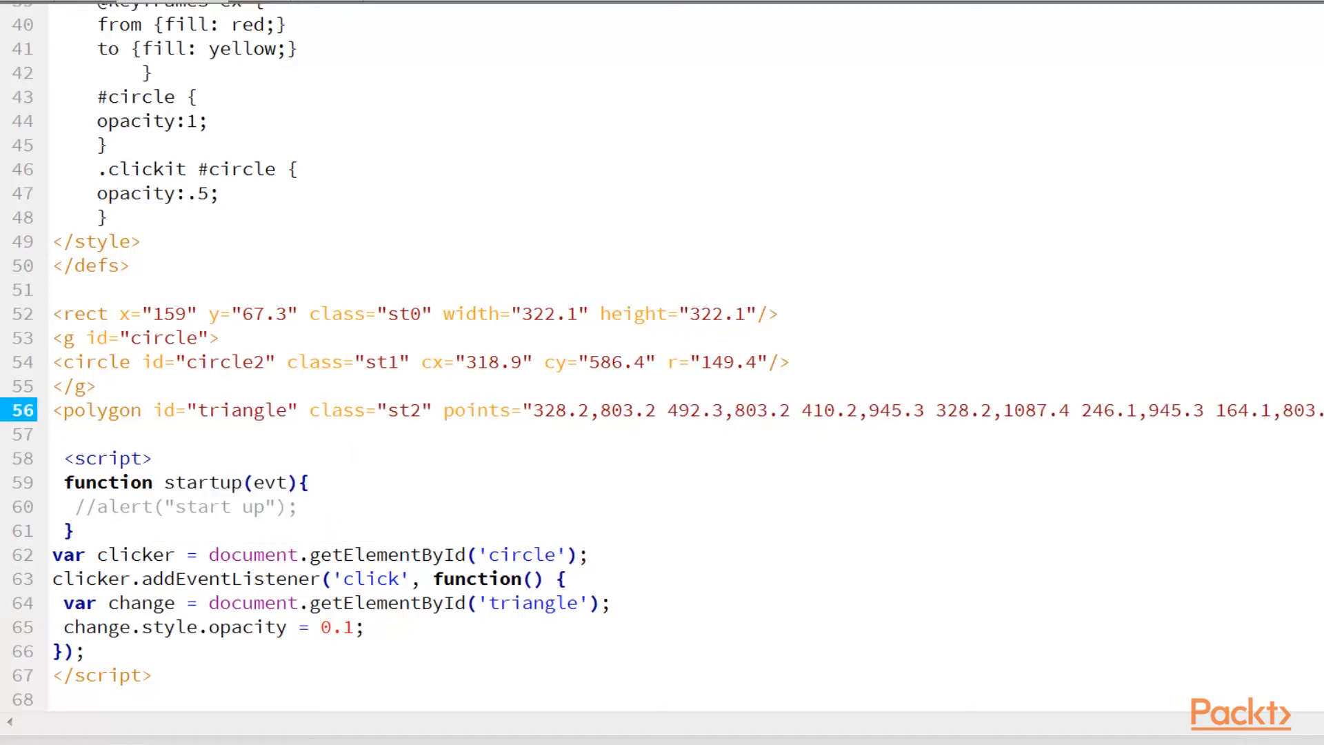
{"action": "left_click", "coordinate": [298, 409]}
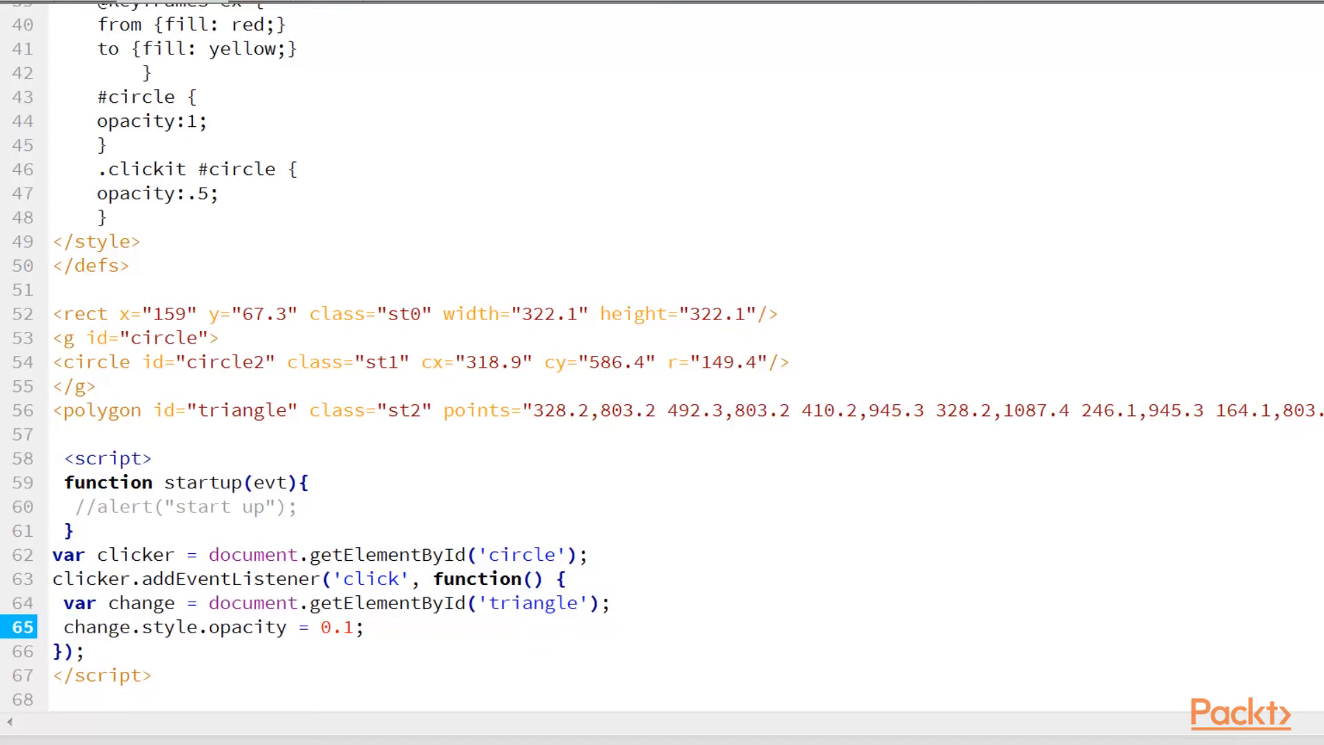
{"action": "left_click_drag", "start_coordinate": [139, 626], "coordinate": [274, 626]}
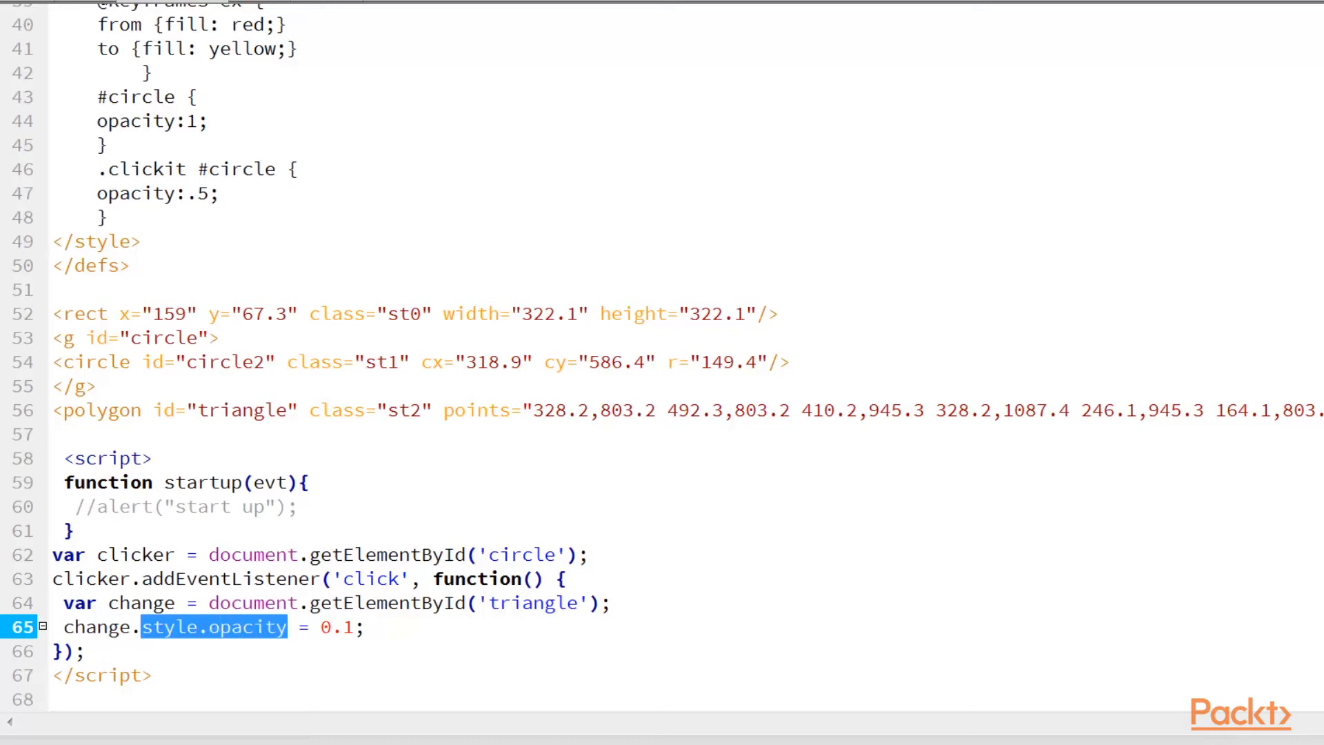
{"action": "left_click", "coordinate": [207, 626]}
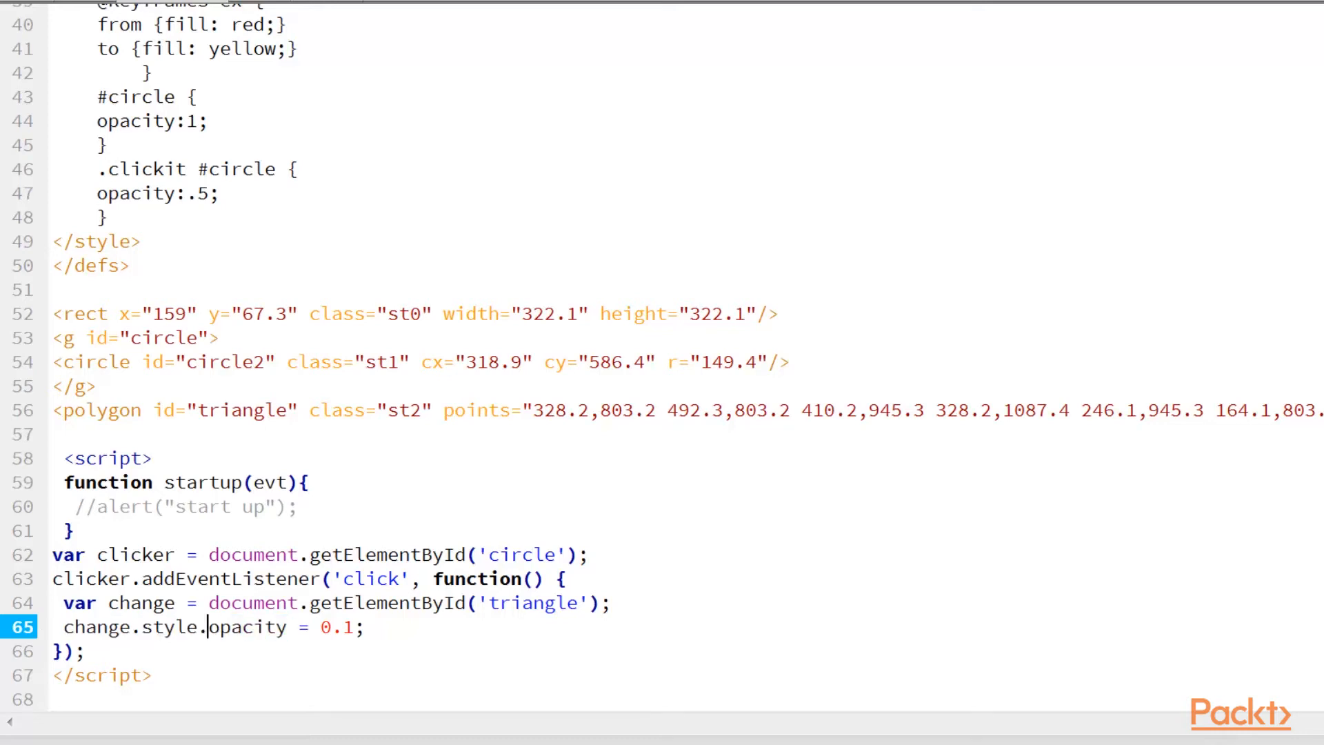
{"action": "left_click_drag", "start_coordinate": [207, 626], "coordinate": [363, 626]}
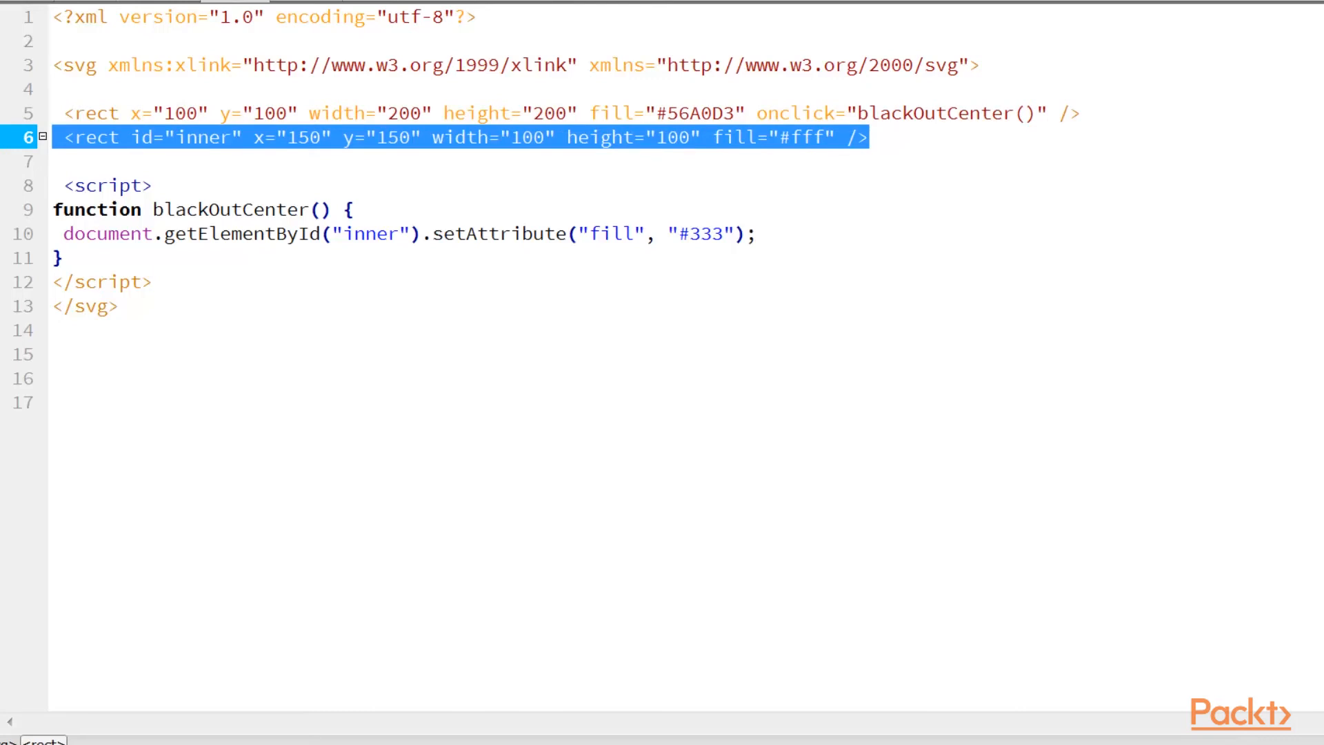
Step: Change the blackOutCenter fill value from #333 to #000
{"action": "left_click", "coordinate": [829, 136]}
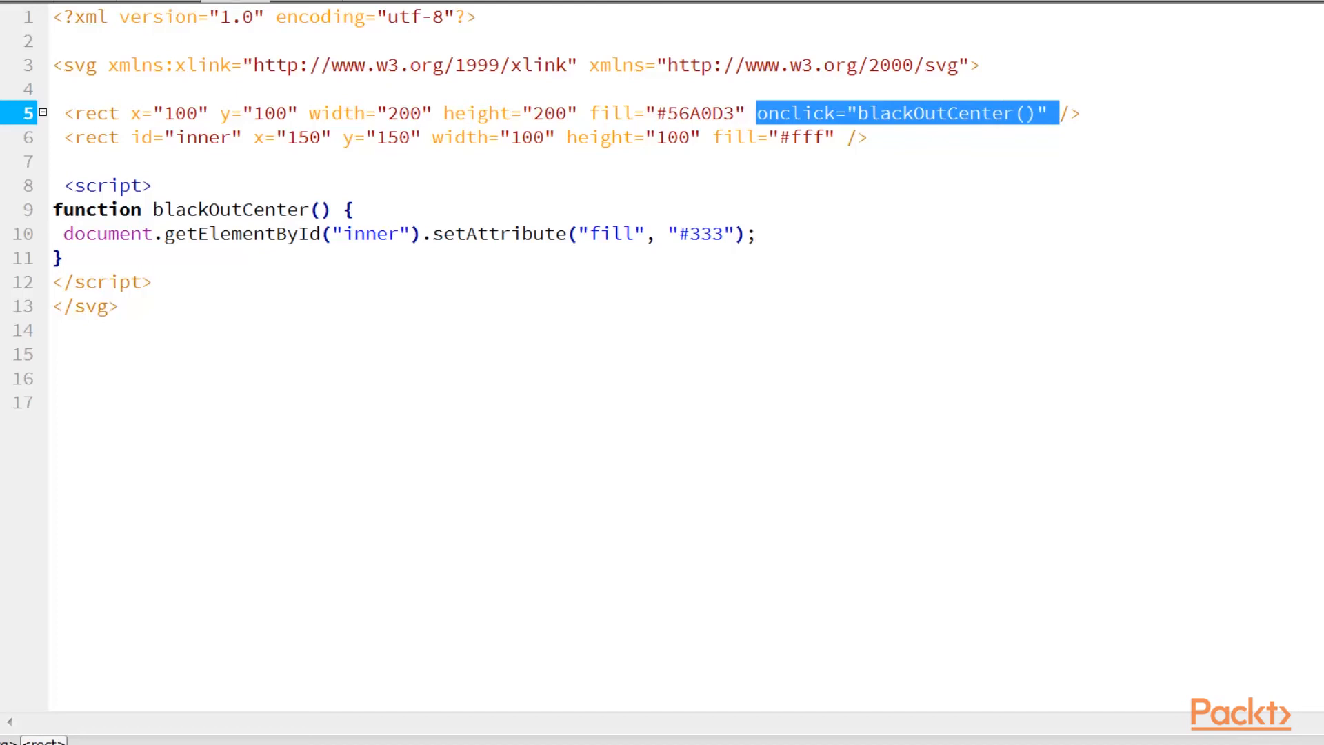
{"action": "double_click", "coordinate": [794, 113]}
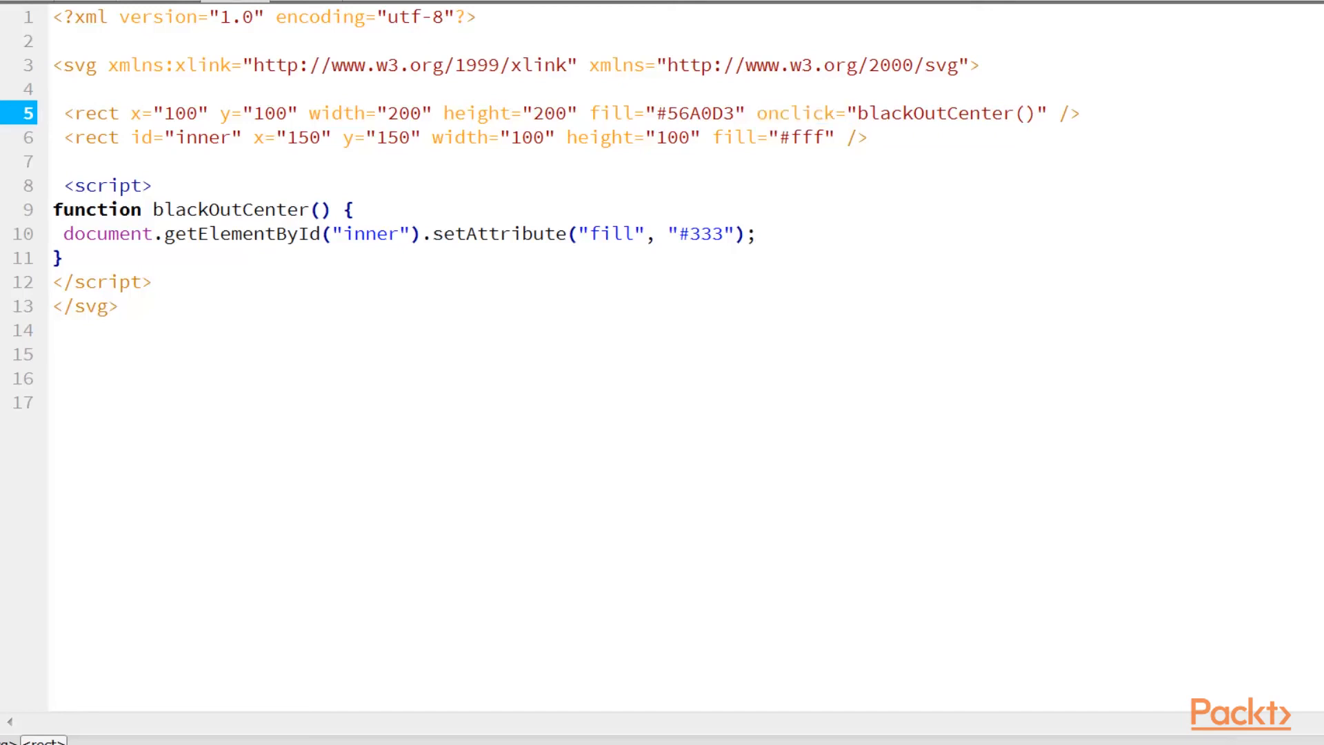
{"action": "double_click", "coordinate": [949, 113]}
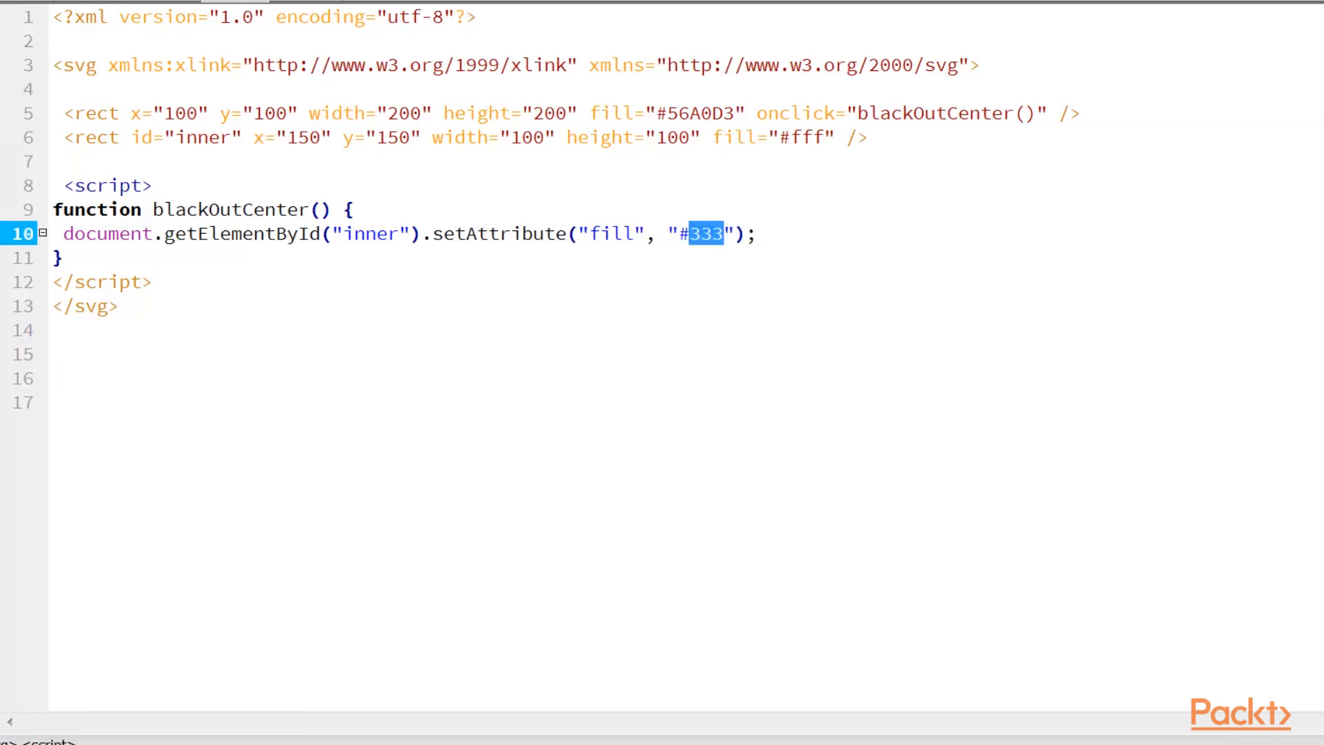
{"action": "type", "text": "000"}
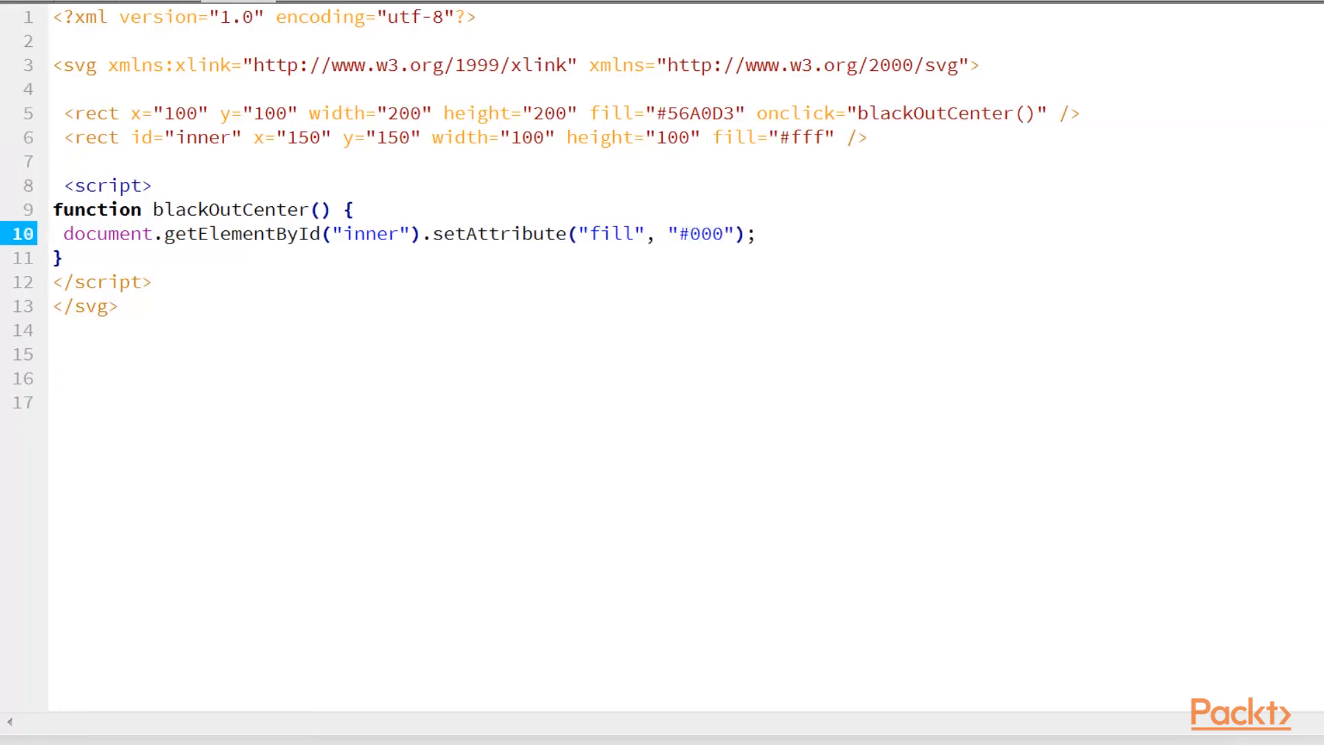
{"action": "left_click", "coordinate": [759, 233]}
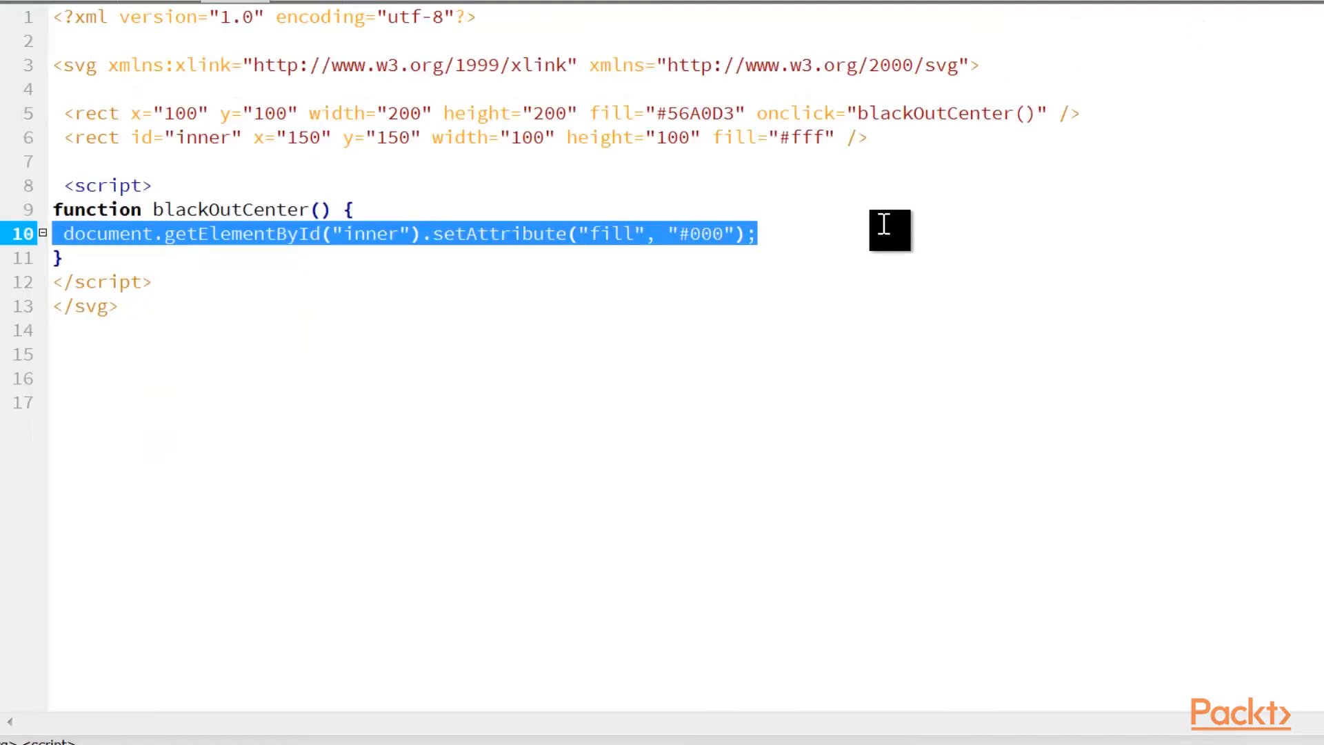
{"action": "mouse_move", "coordinate": [246, 260]}
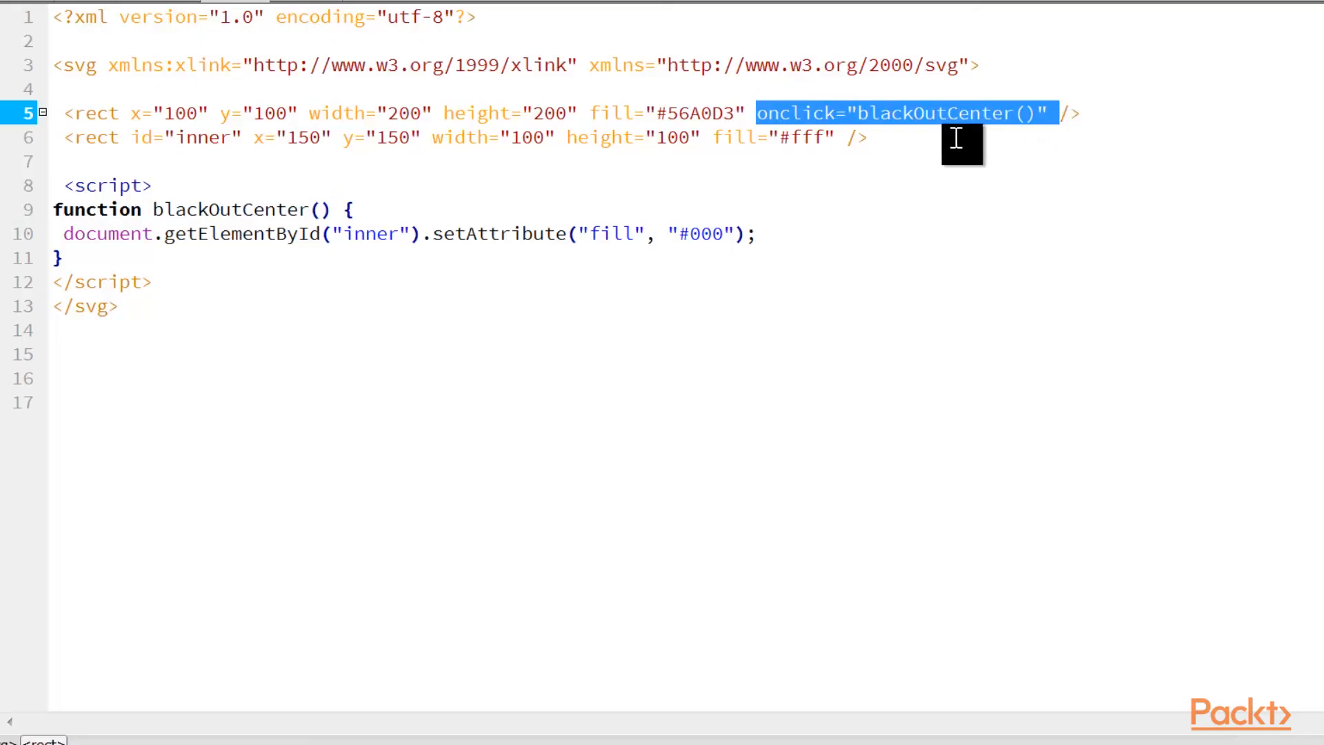
{"action": "mouse_move", "coordinate": [646, 235]}
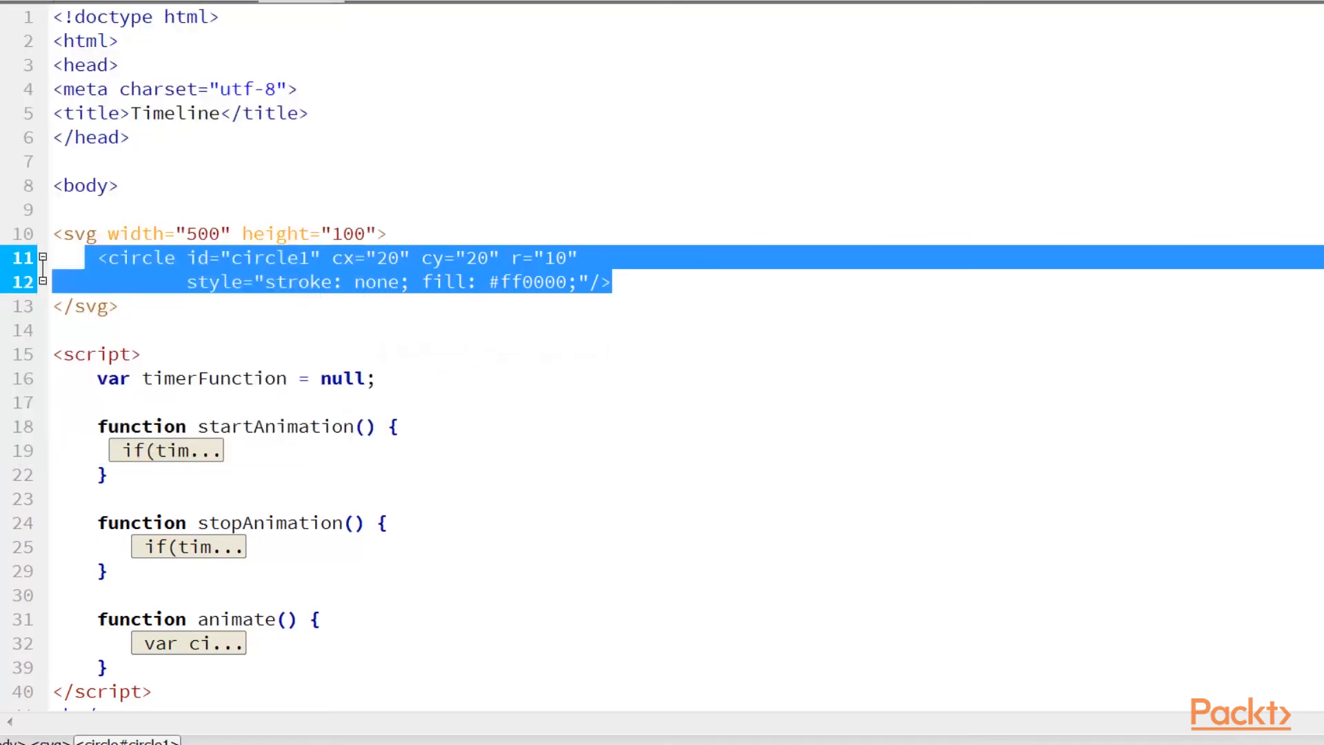
Step: Scroll through the Timeline HTML with the red circle and start/stop functions before previewing
{"action": "scroll", "scroll_direction": "down", "scroll_amount": 3}
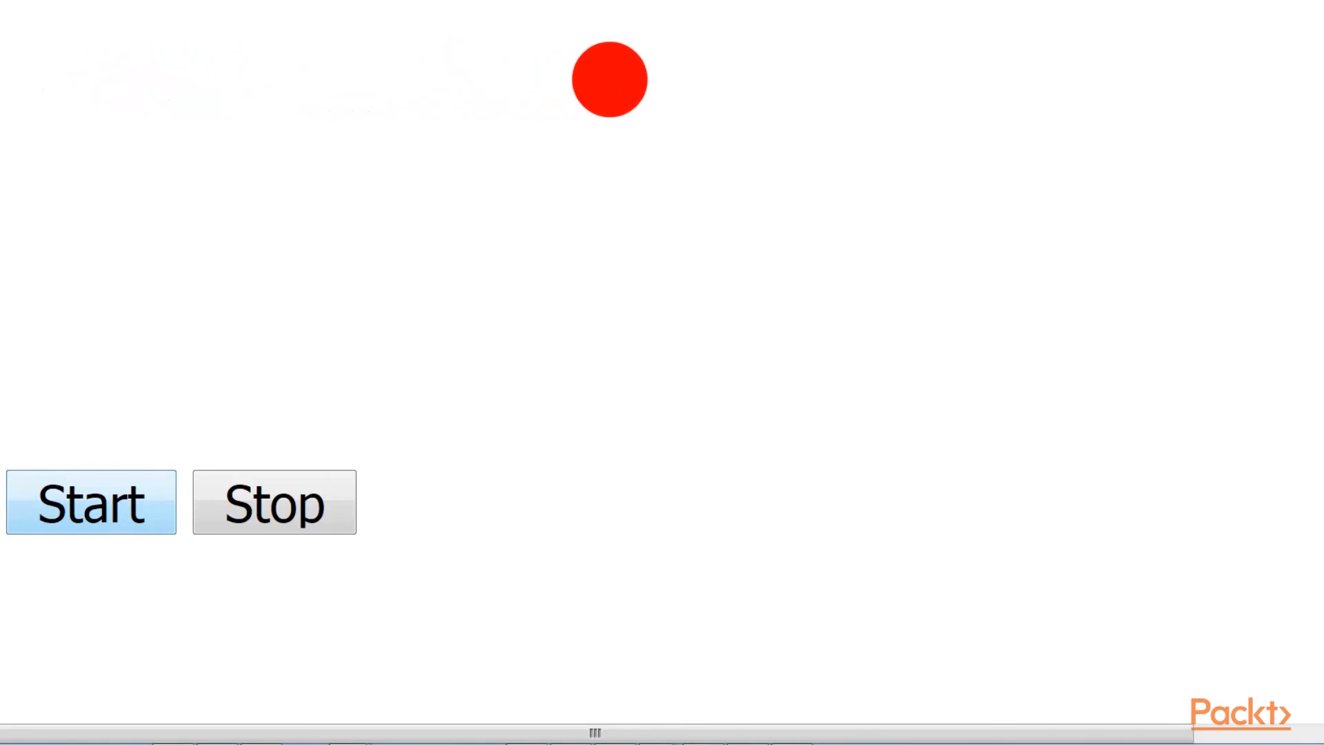
Step: Start the red circle animation, let it move, then stop it partway along
{"action": "left_click", "coordinate": [273, 503]}
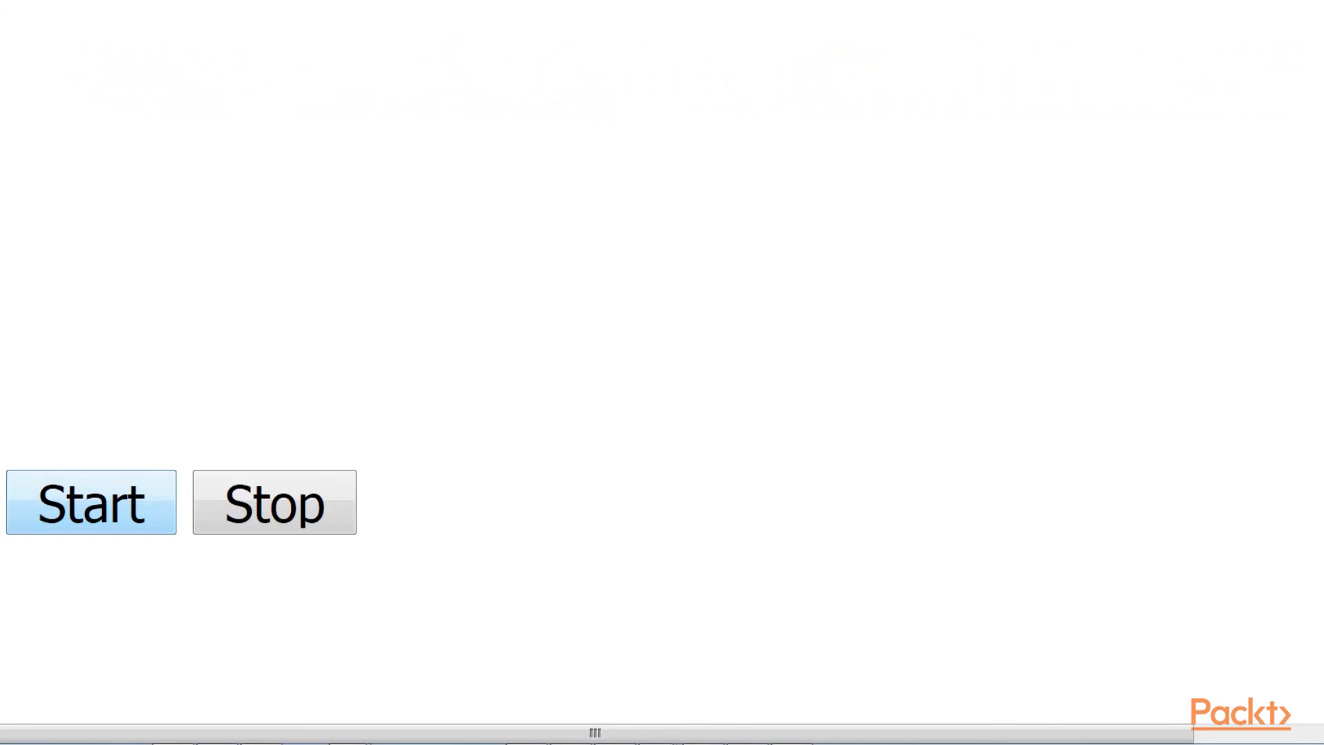
{"action": "left_click", "coordinate": [88, 502]}
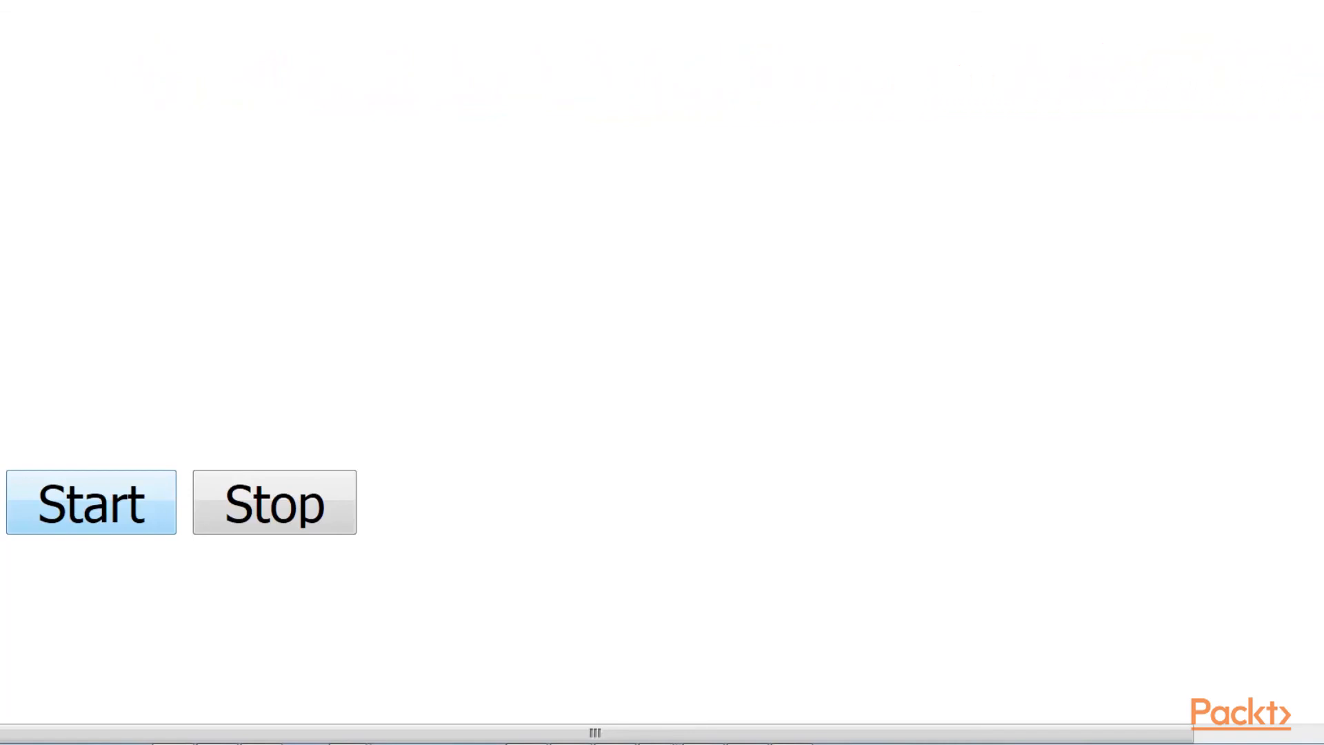
{"action": "left_click", "coordinate": [91, 502]}
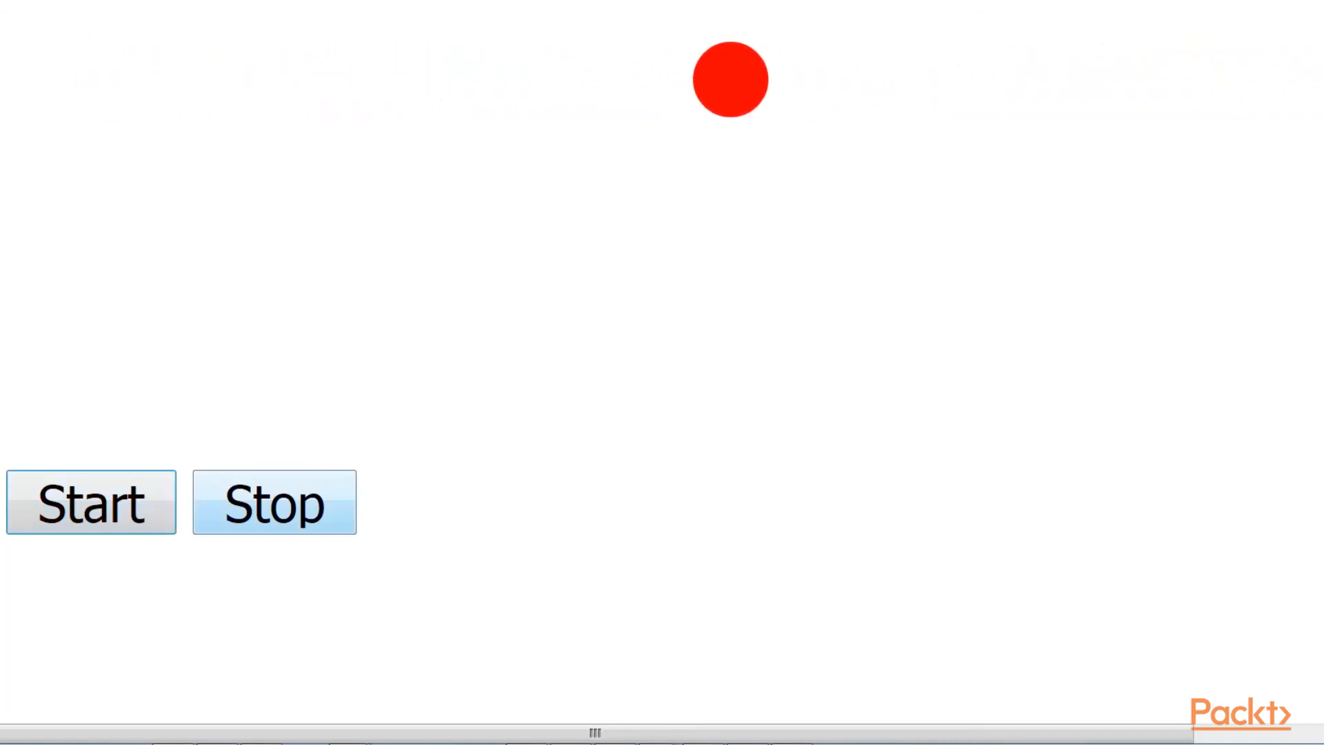